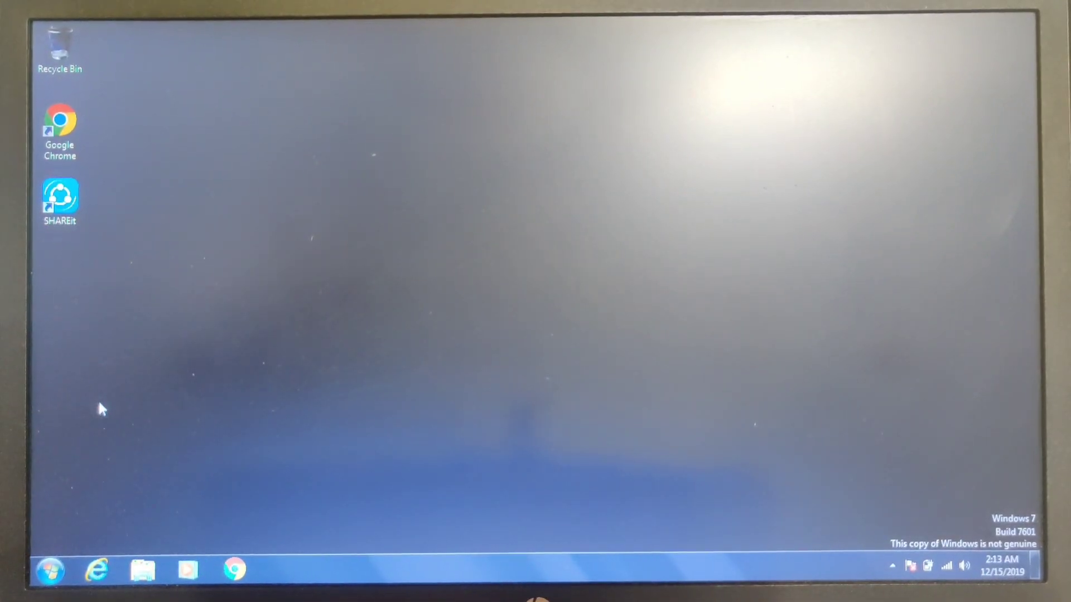
# - Launch Disk Management from a Windows 7 Start Menu search for 'dis'
pyautogui.click(52, 576)
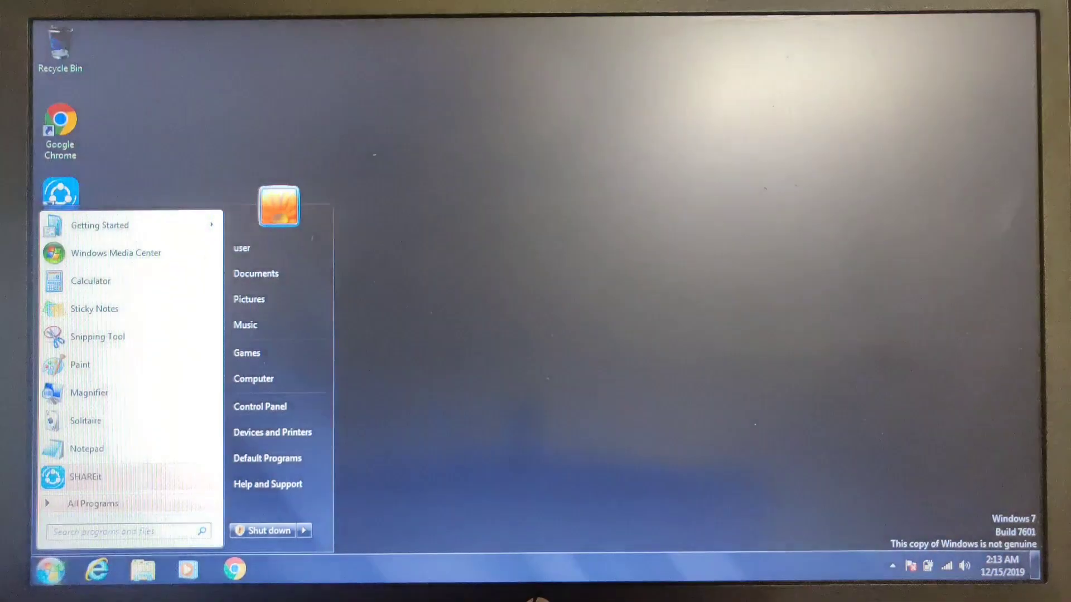
pyautogui.write('disk ma')
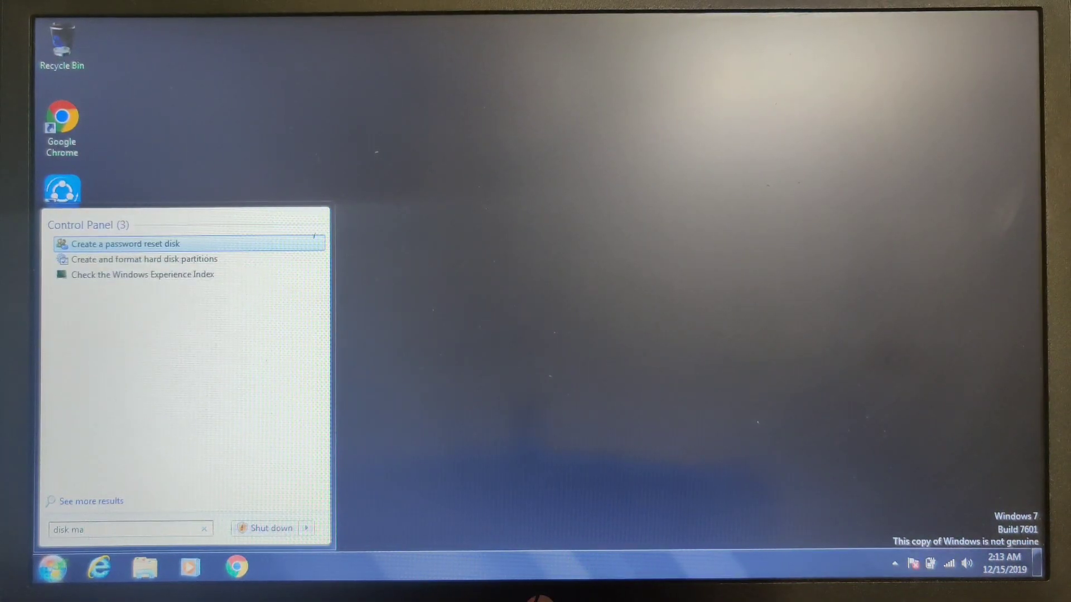
pyautogui.moveTo(144, 259)
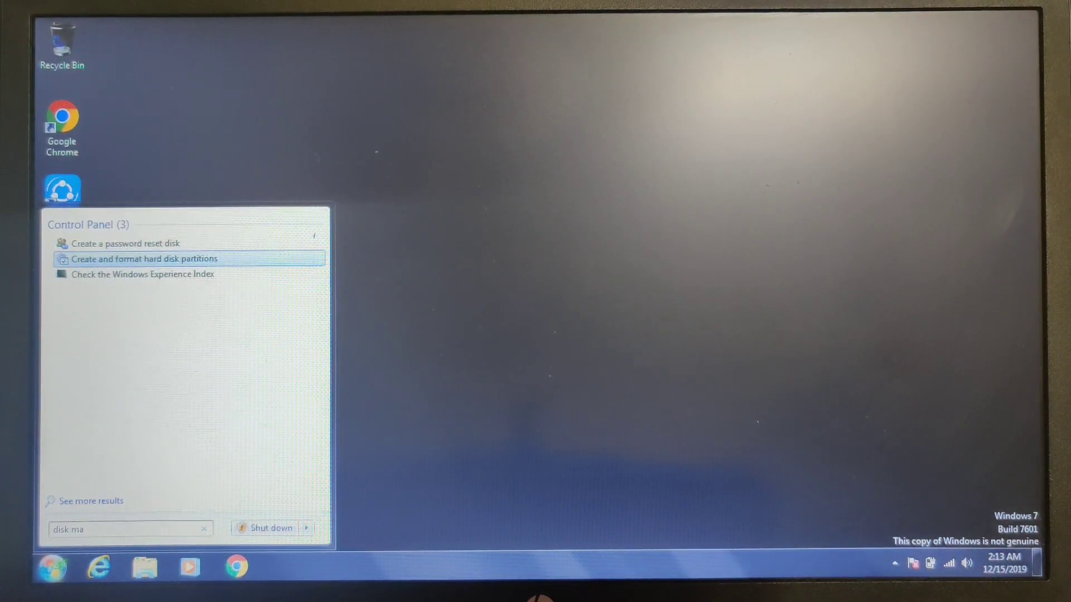
pyautogui.moveTo(123, 313)
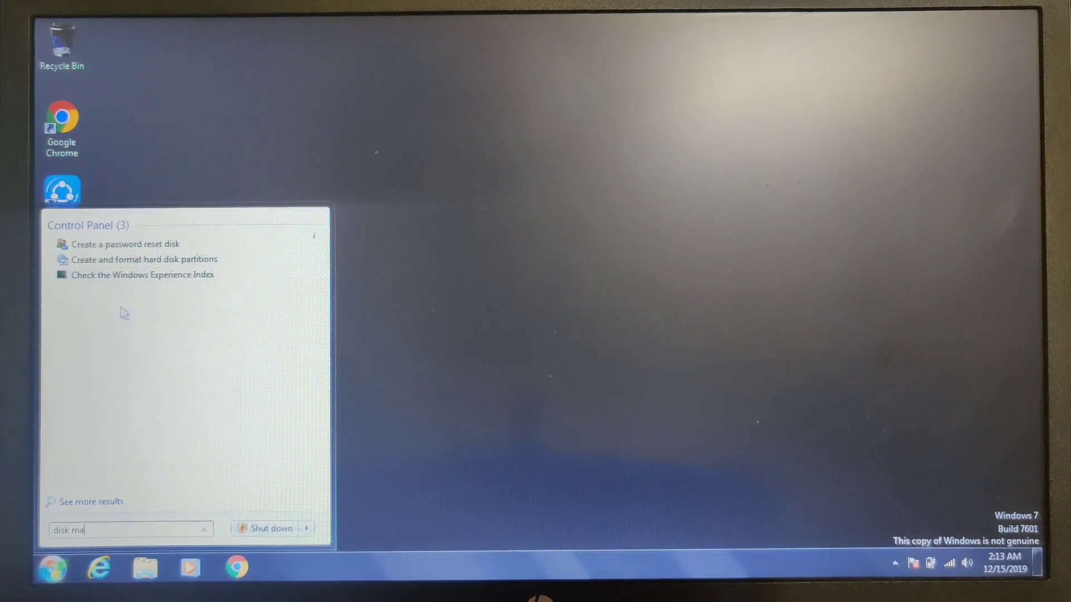
pyautogui.click(144, 259)
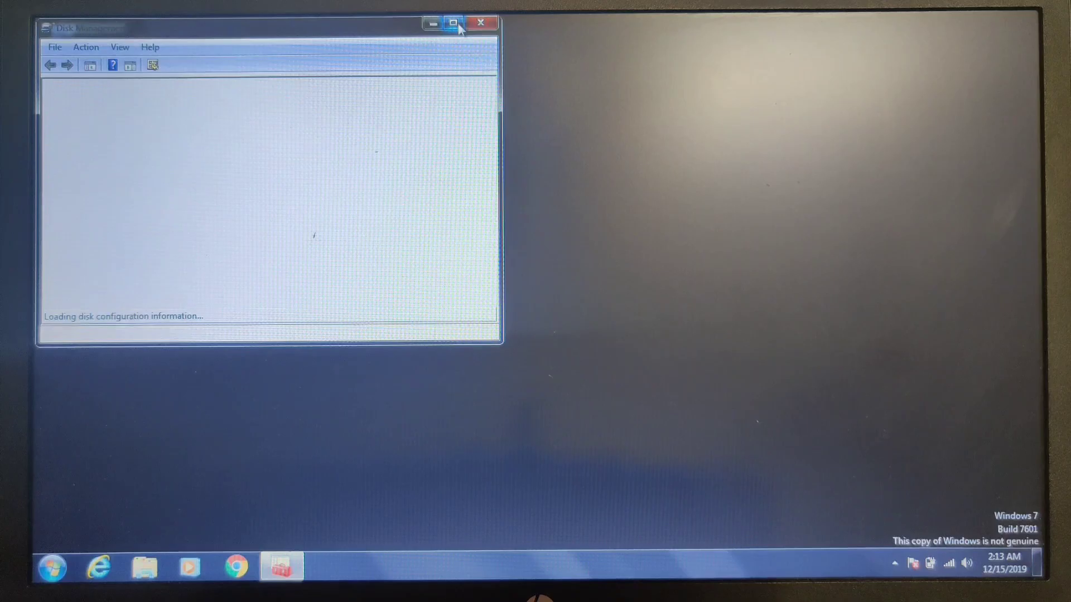
# - Maximize Disk Management, cancel shrinking OS (C:), and bring up actions for the Centos (F:) volume
pyautogui.click(451, 21)
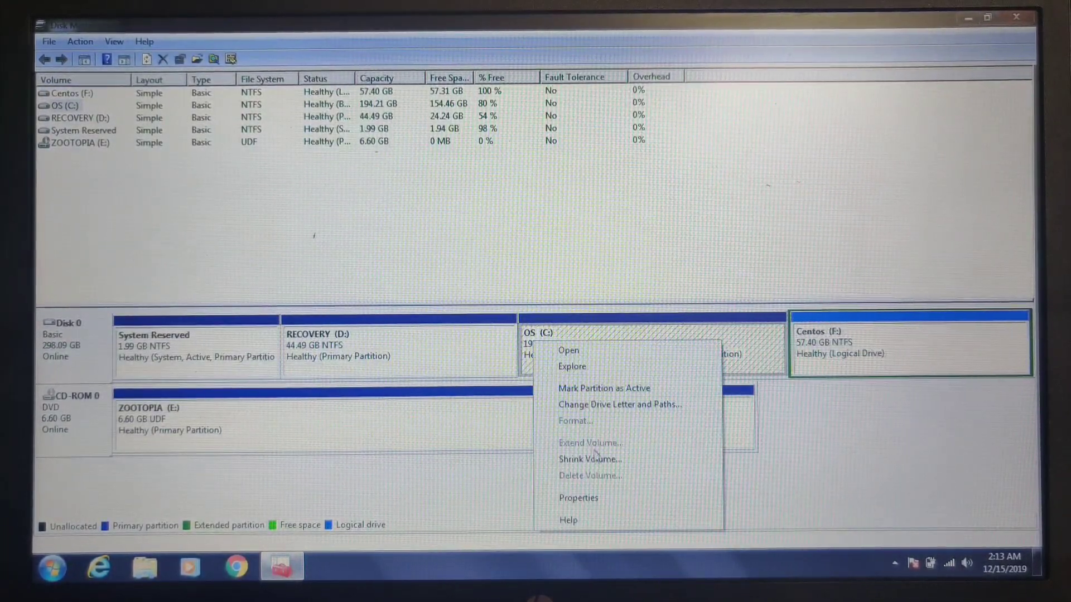
pyautogui.click(589, 459)
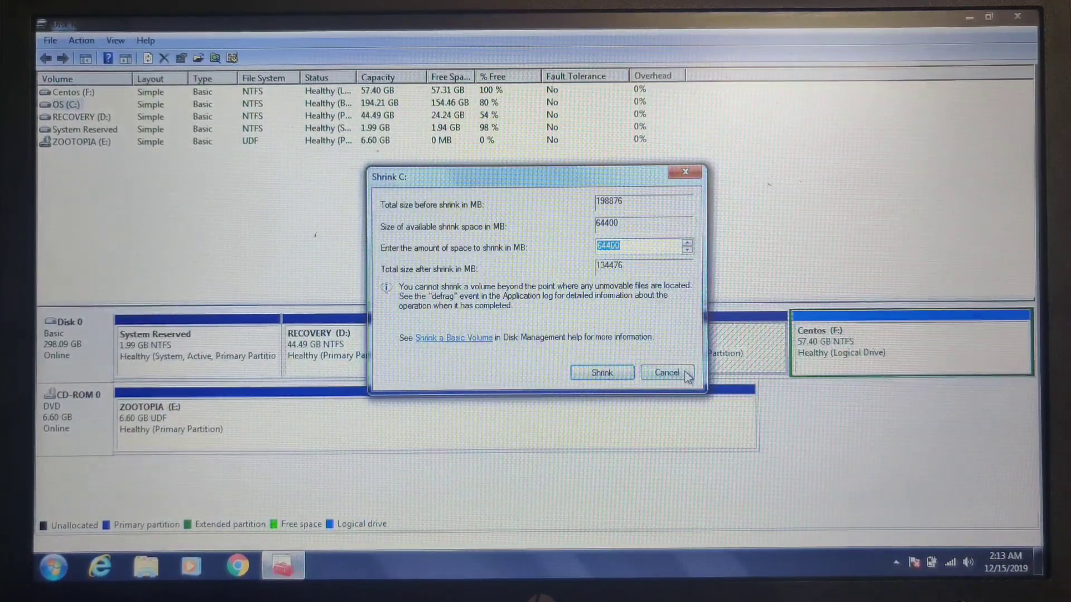
pyautogui.click(667, 373)
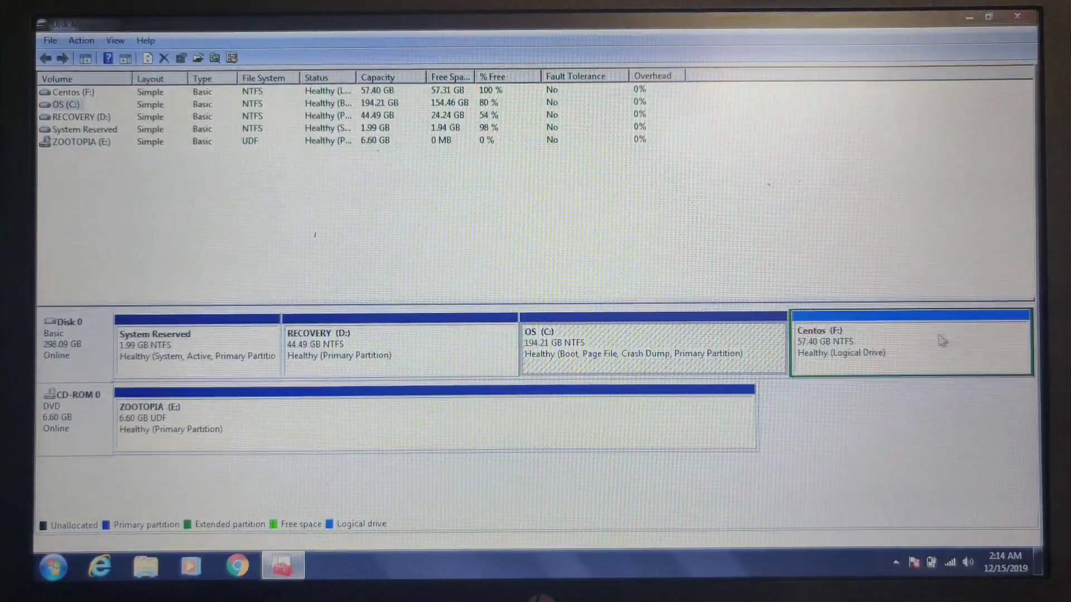
pyautogui.rightClick(940, 340)
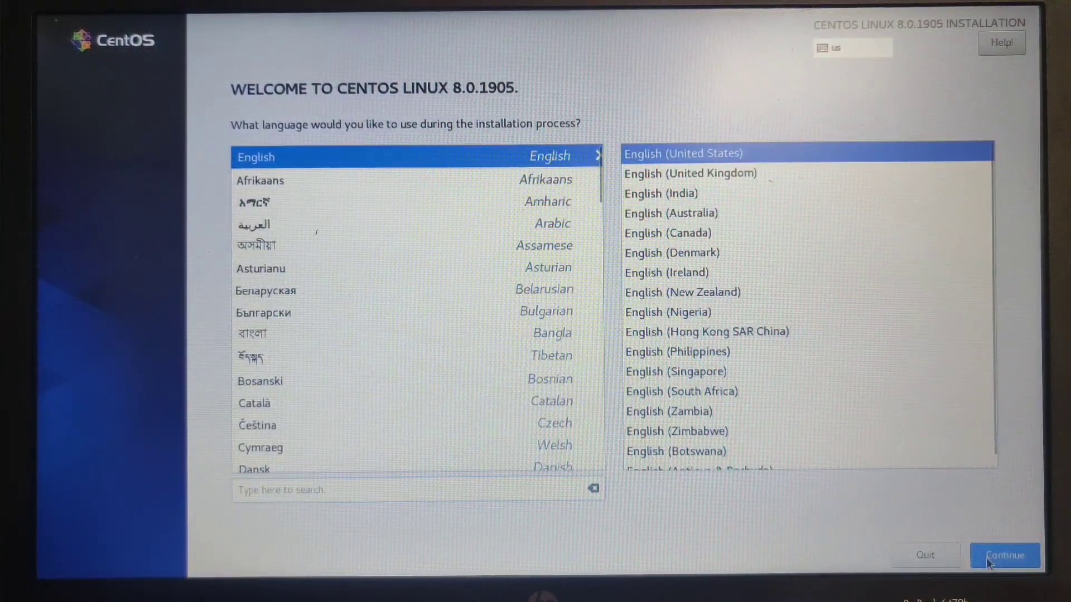
# - Accept English and reach the Installation Destination settings from the summary
pyautogui.click(1005, 556)
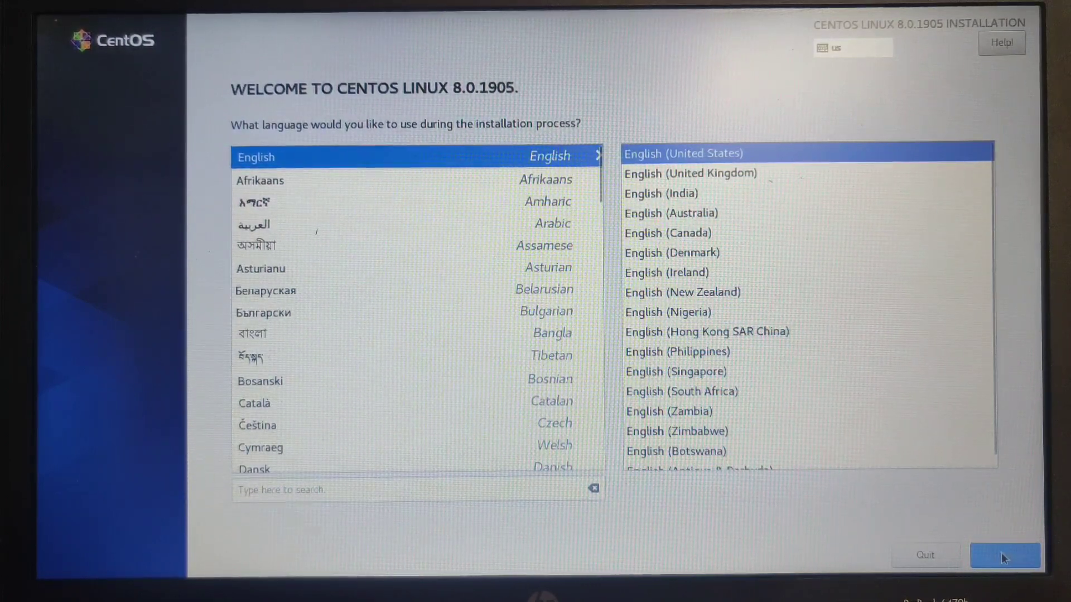
pyautogui.click(1004, 556)
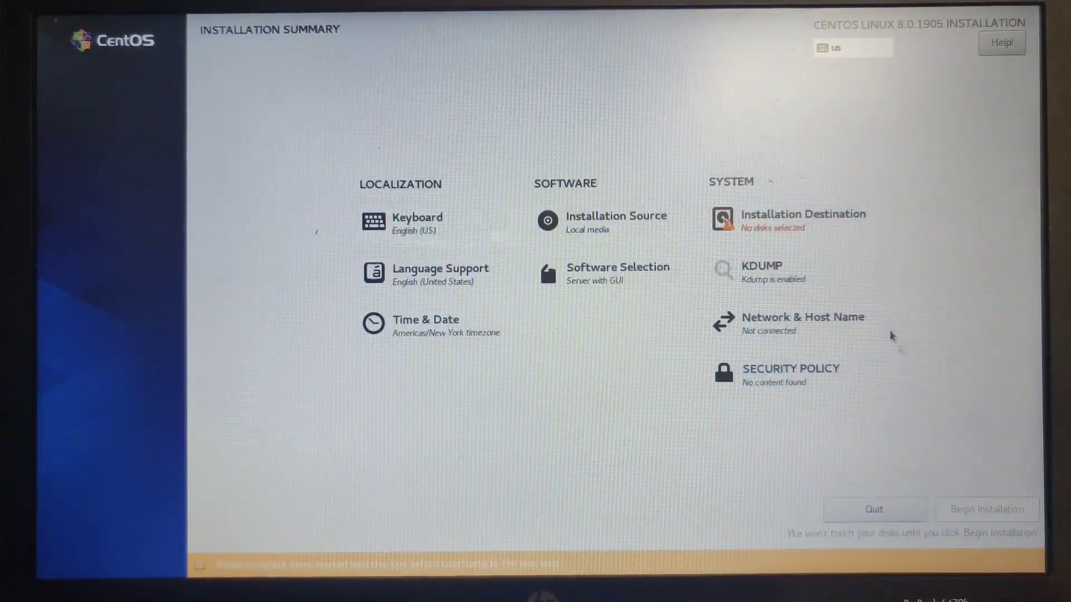
pyautogui.click(804, 215)
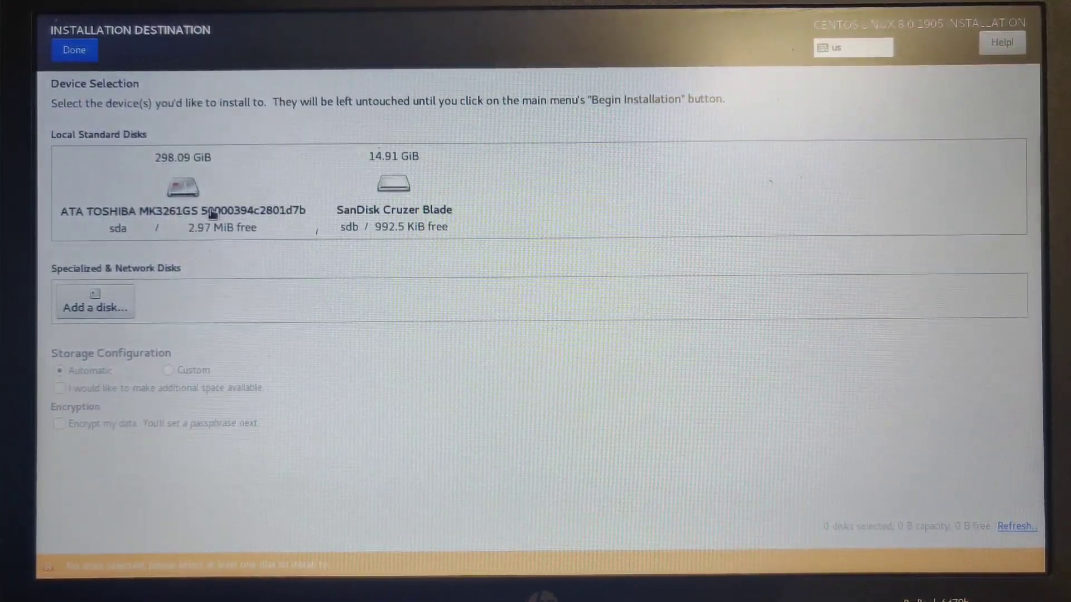
# - Make the 298.09 GiB Toshiba disk the install target with custom storage configuration
pyautogui.click(183, 195)
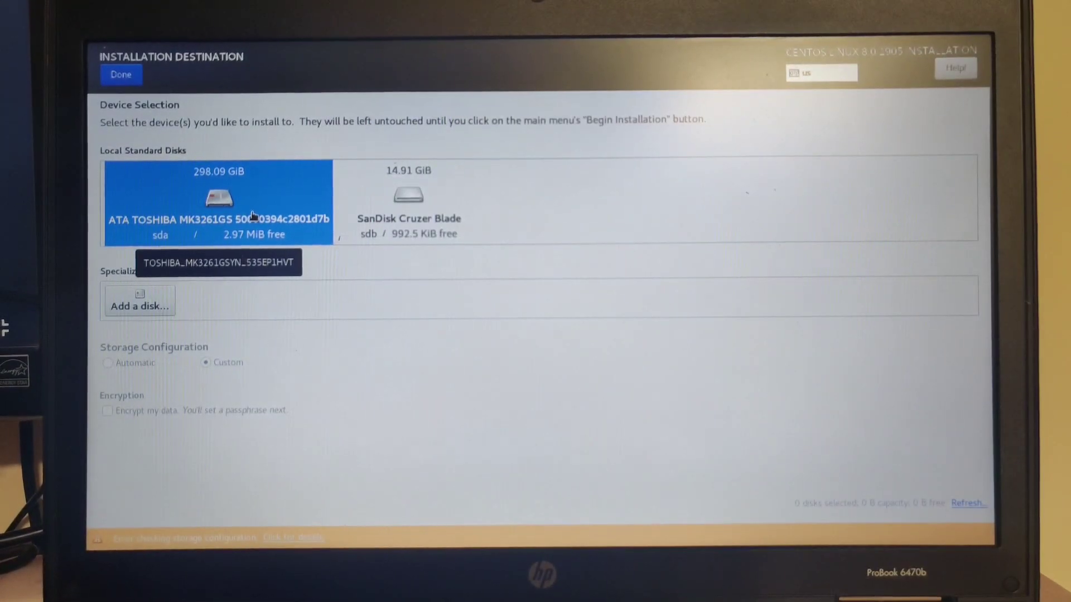
pyautogui.click(219, 201)
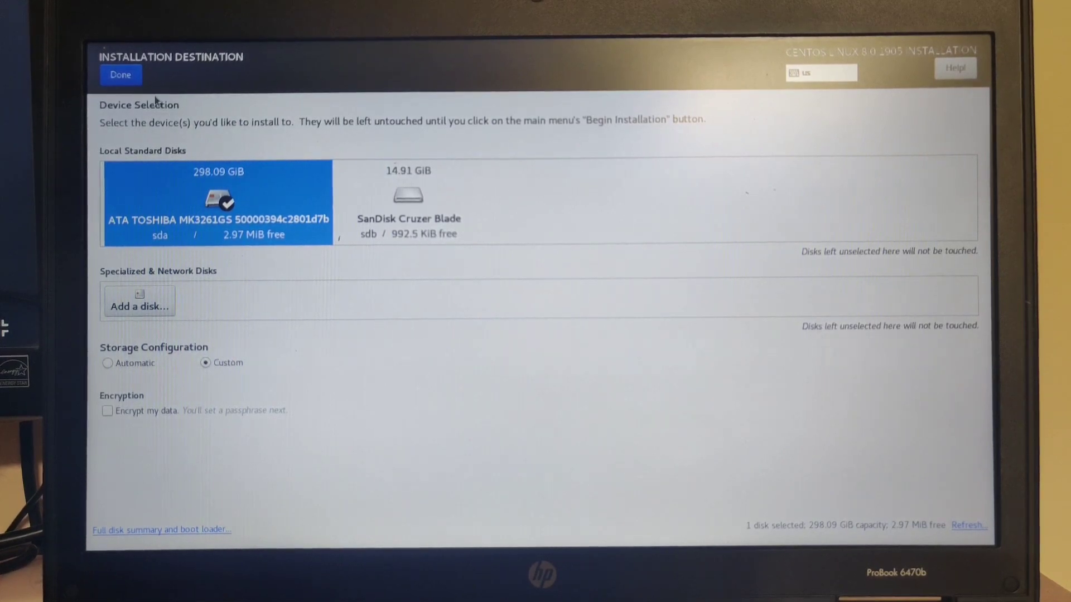
pyautogui.click(120, 74)
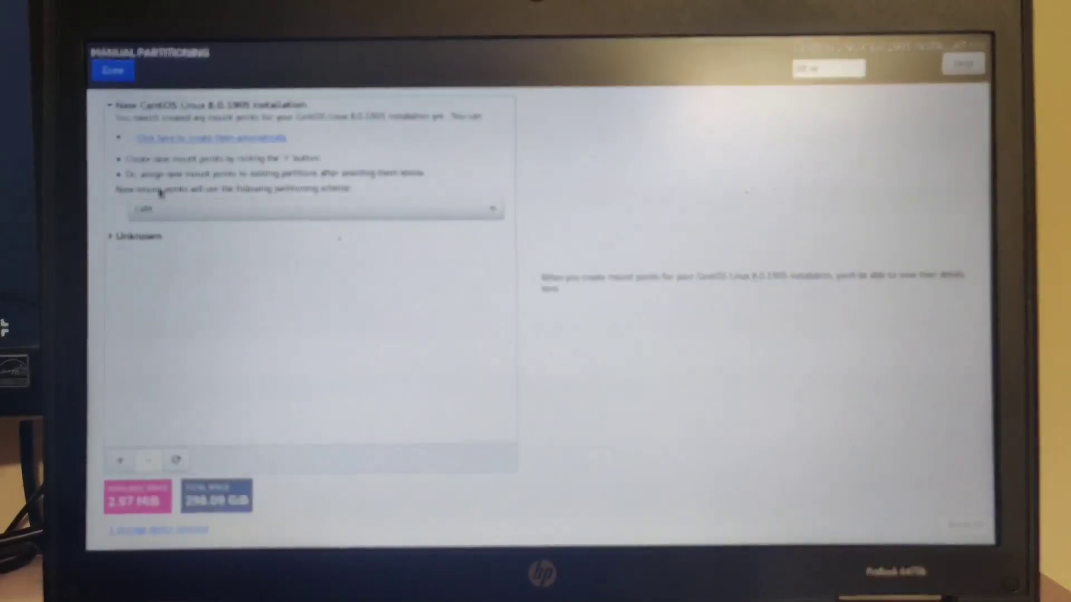
# - Delete the 57.4 GiB sda5 partition, freeing 57.4 GiB, and begin adding a new mount point
pyautogui.click(137, 236)
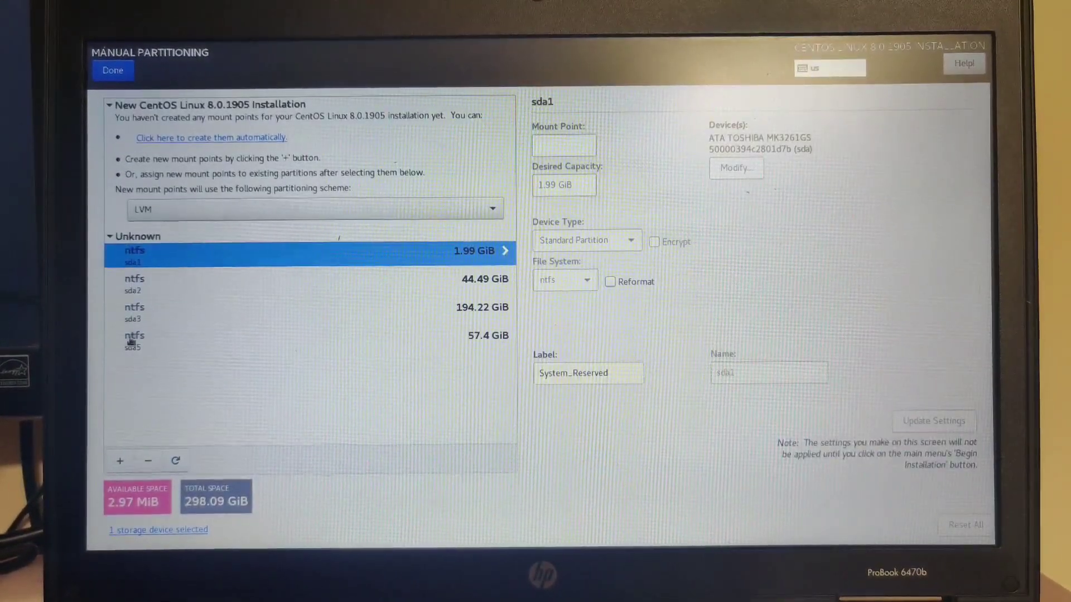
pyautogui.click(134, 339)
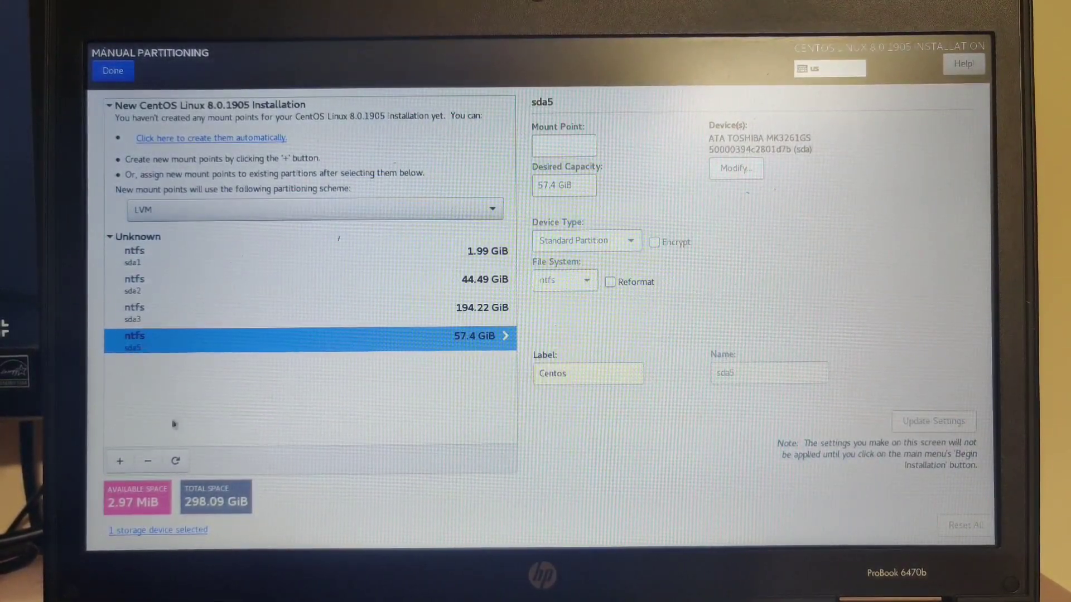
pyautogui.click(147, 462)
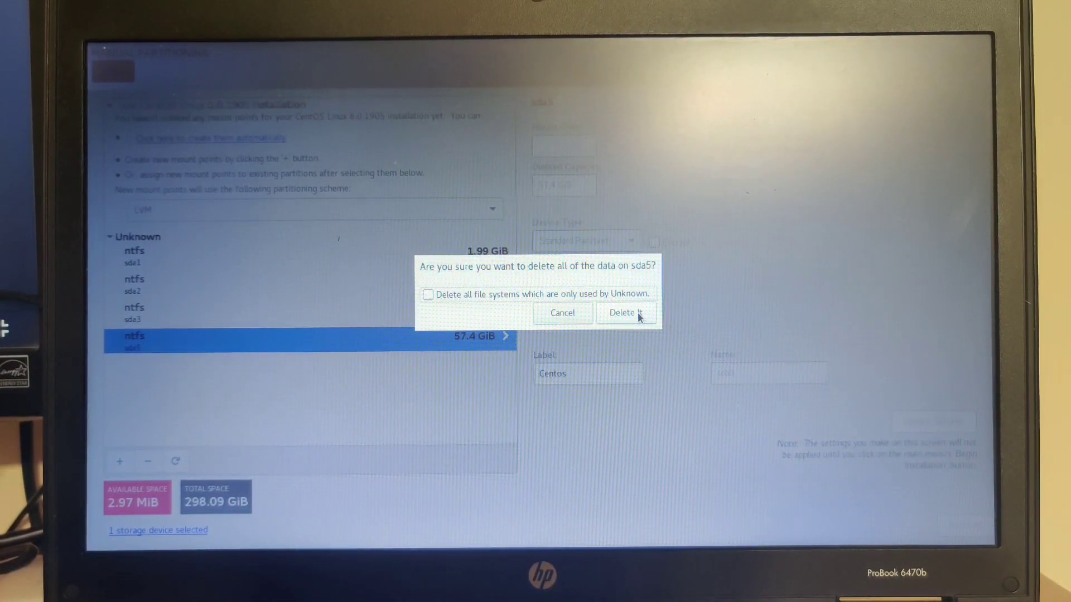
pyautogui.click(625, 313)
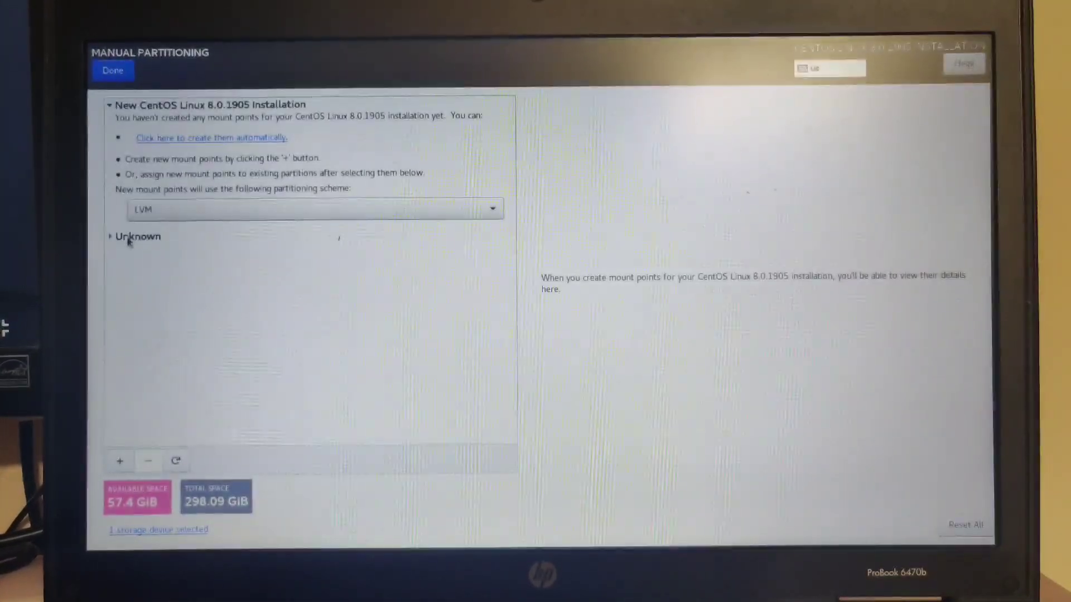
pyautogui.click(120, 460)
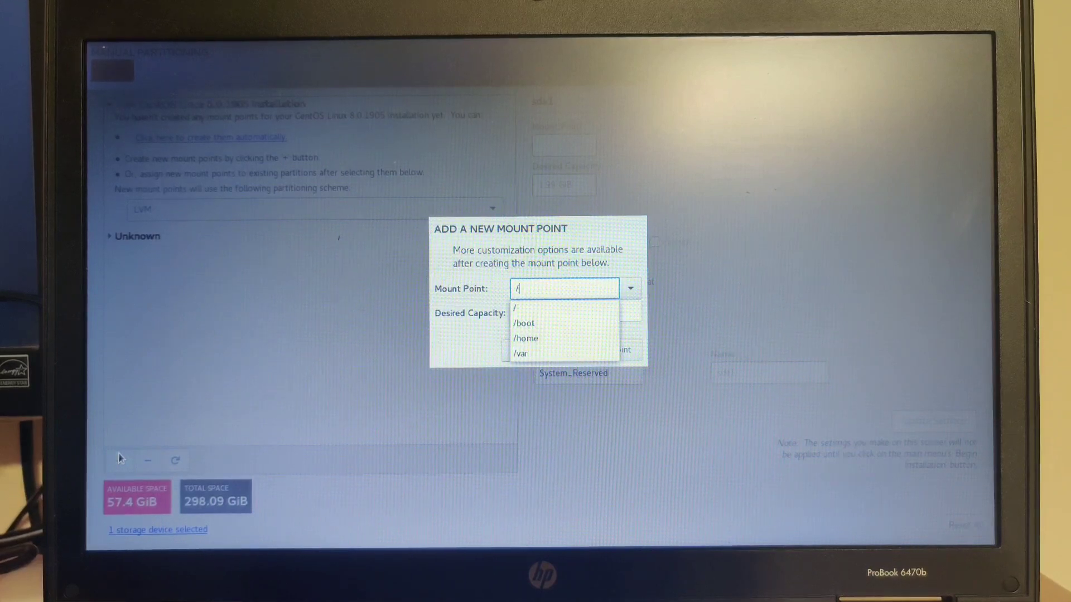
# - Add a /home mount point with desired capacity 6000, giving a 5.86 GiB xfs volume
pyautogui.write('/homr')
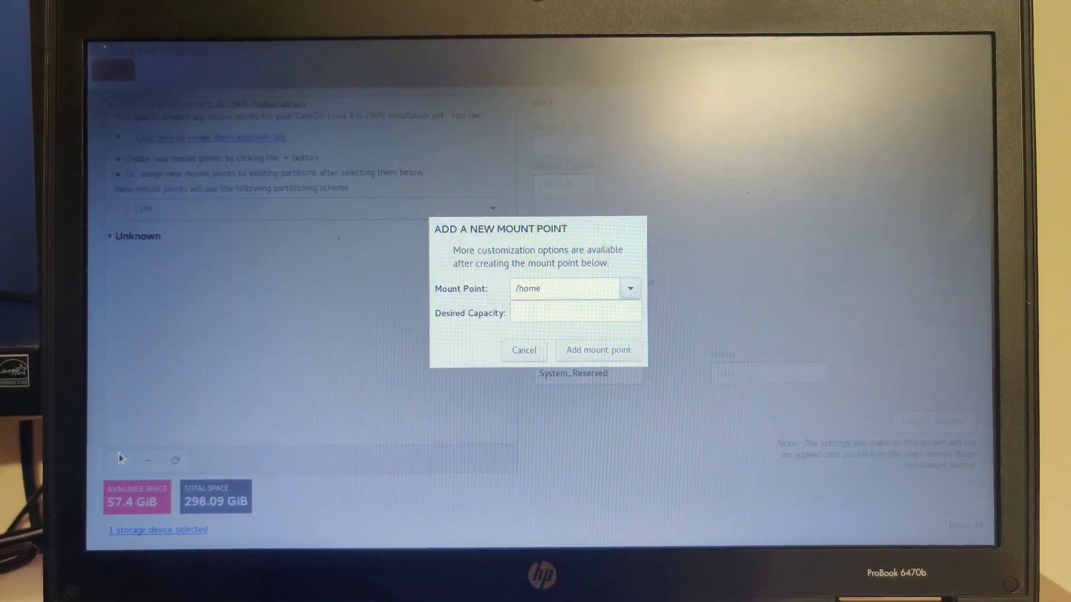
pyautogui.moveTo(105, 490)
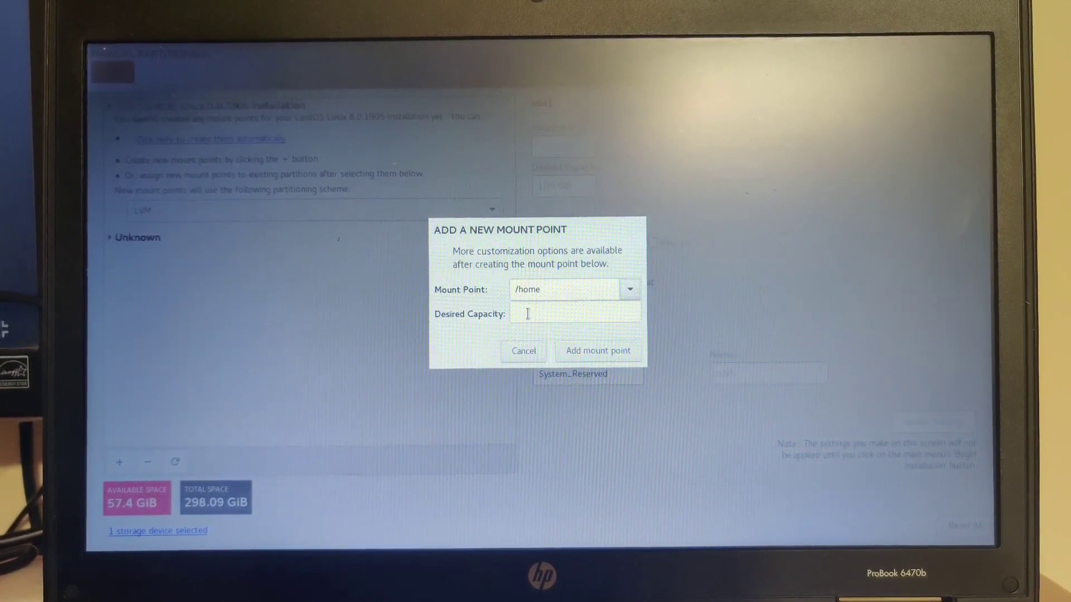
pyautogui.write('5')
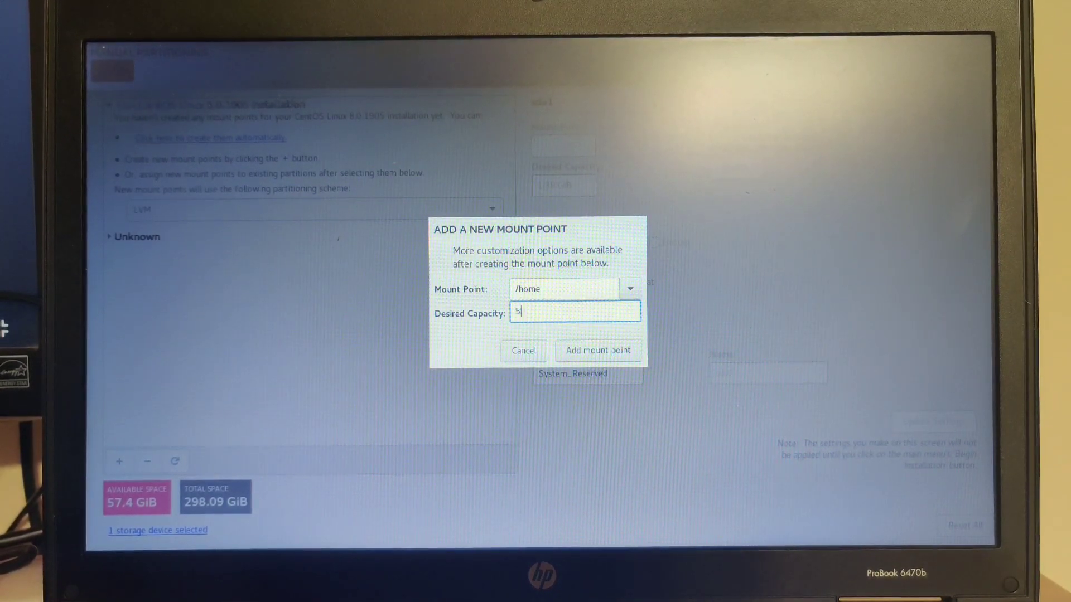
pyautogui.press('Backspace')
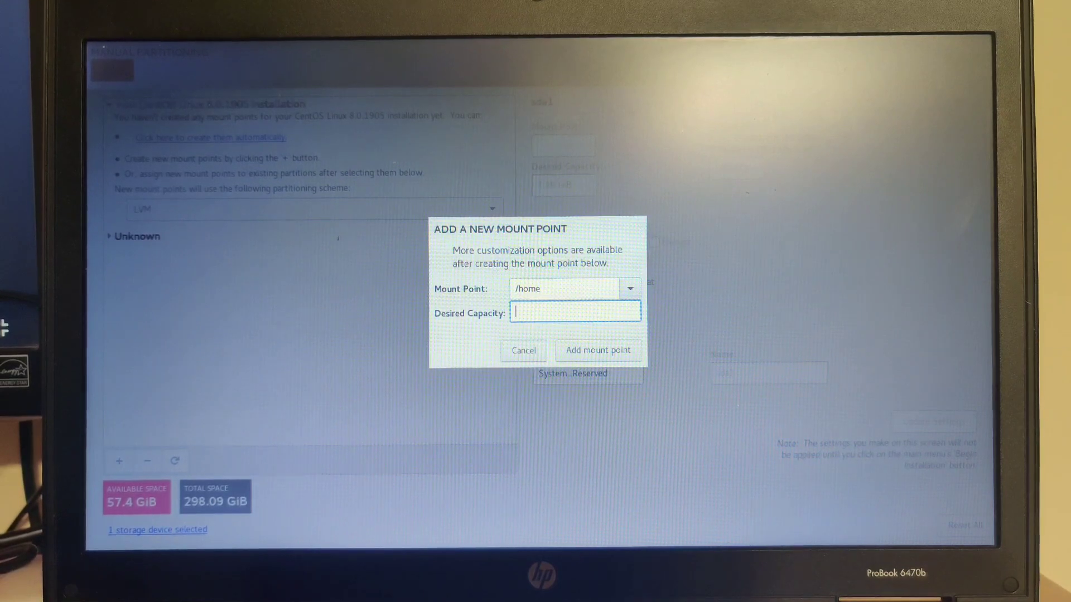
pyautogui.write('6000')
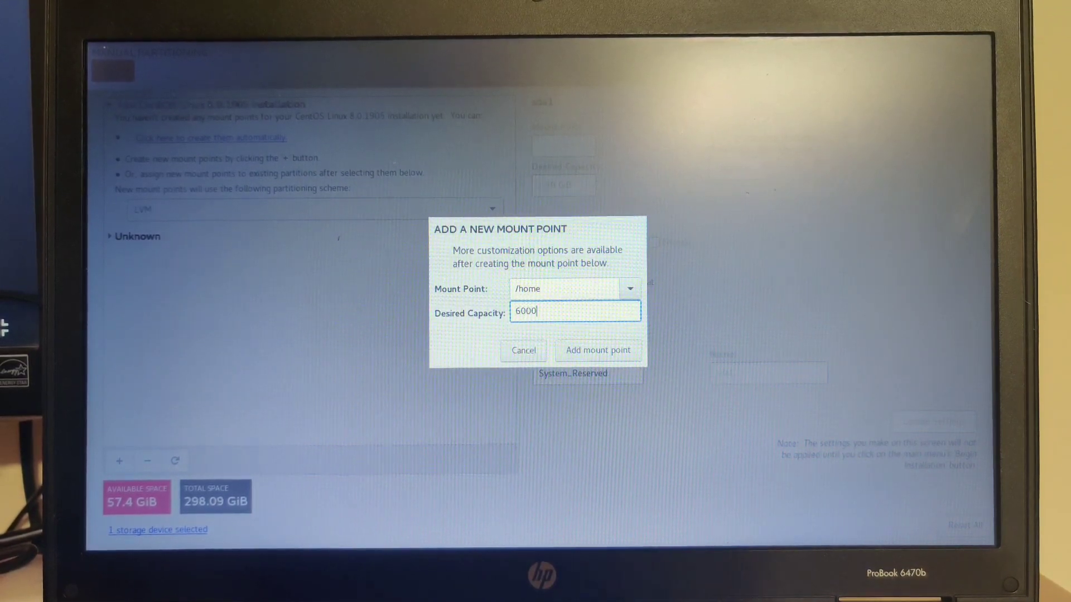
pyautogui.click(598, 351)
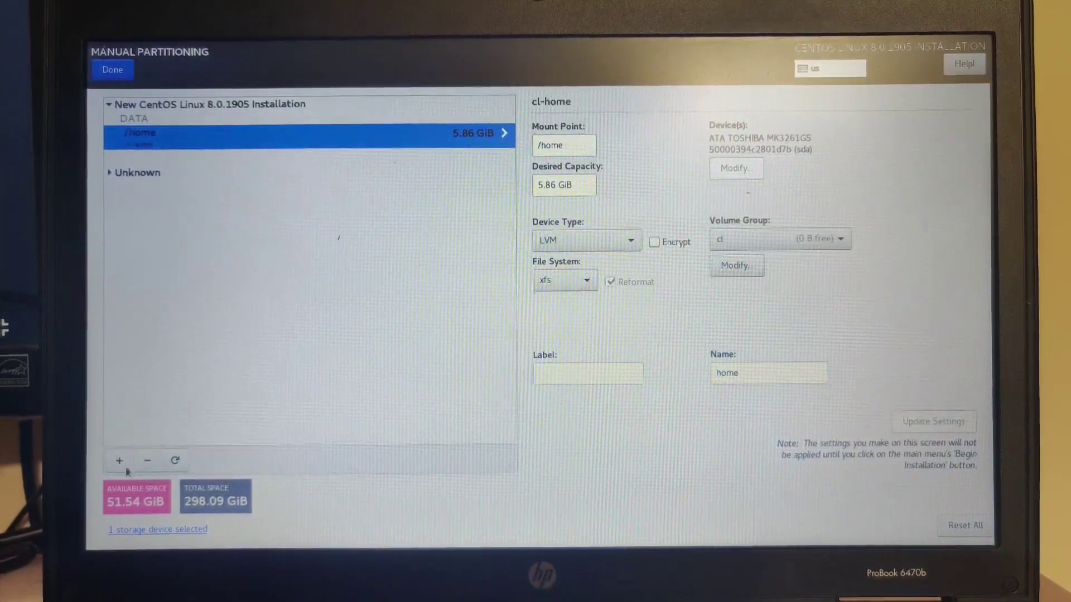
# - Add a swap mount point with 2 GB capacity (1.86 GiB)
pyautogui.click(118, 461)
pyautogui.write('swap')
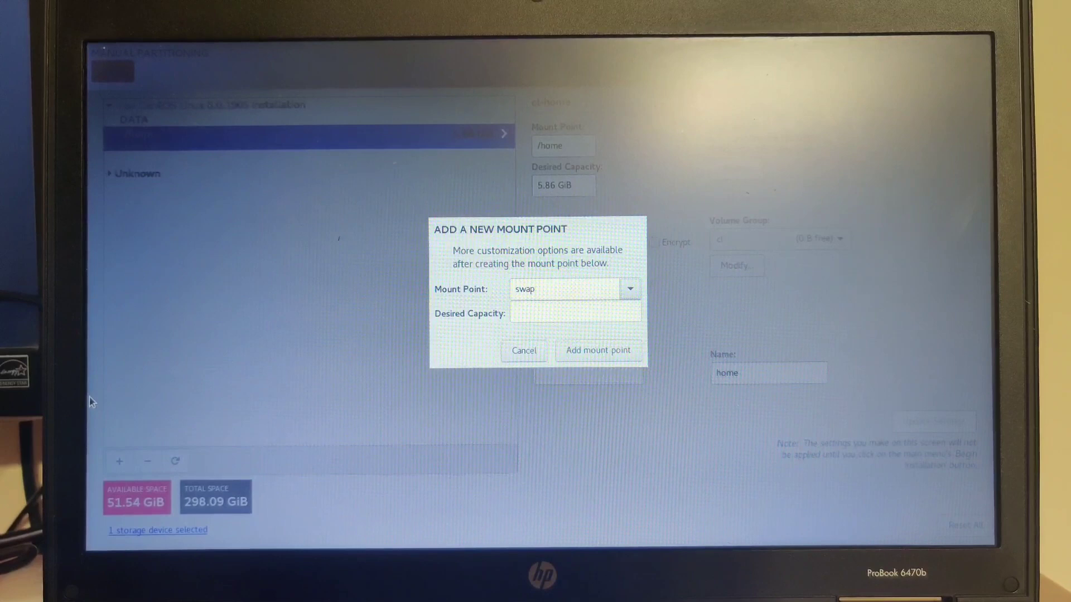
pyautogui.click(576, 313)
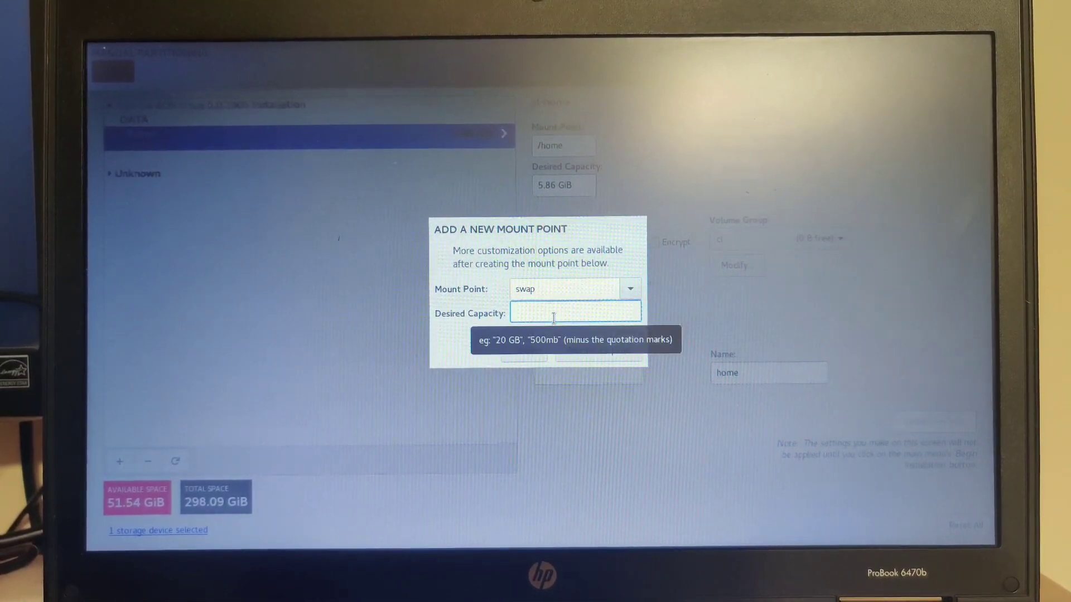
pyautogui.write('2GV')
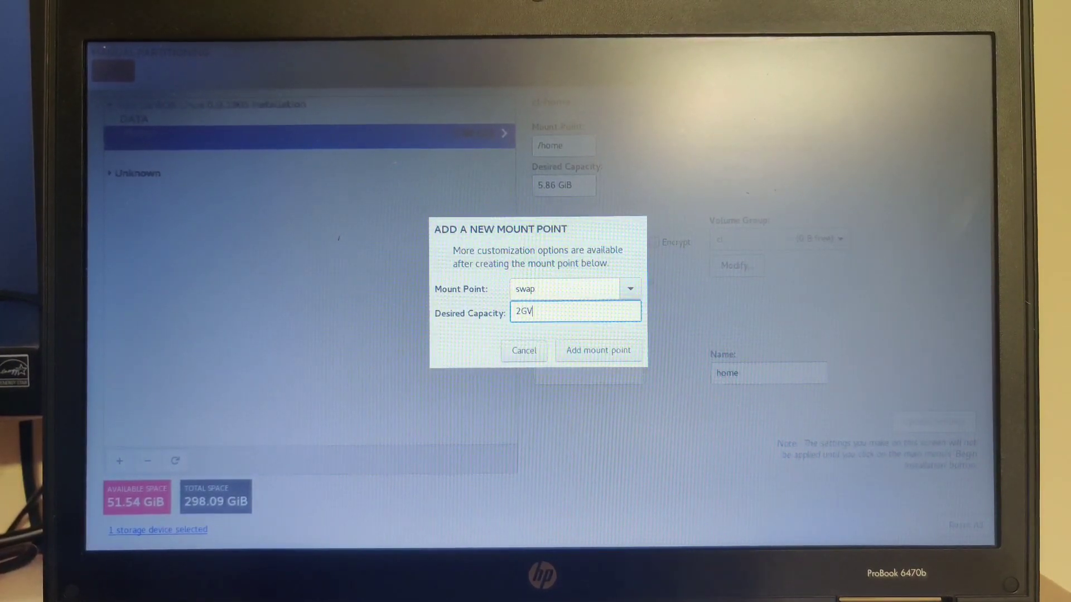
pyautogui.click(598, 351)
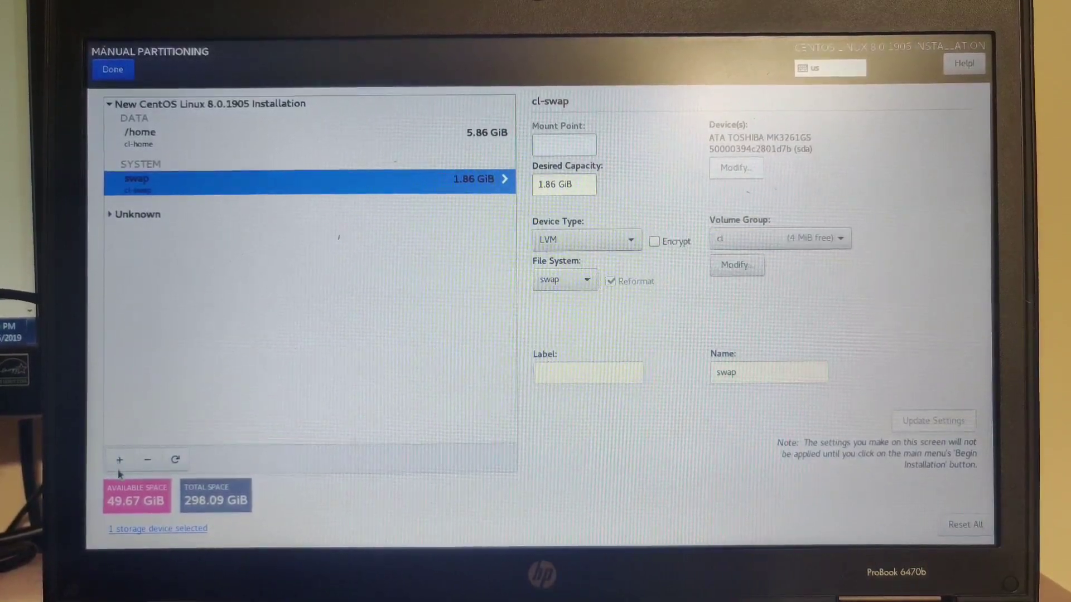
# - Add a / root mount point taking the remaining 49.67 GiB
pyautogui.click(119, 460)
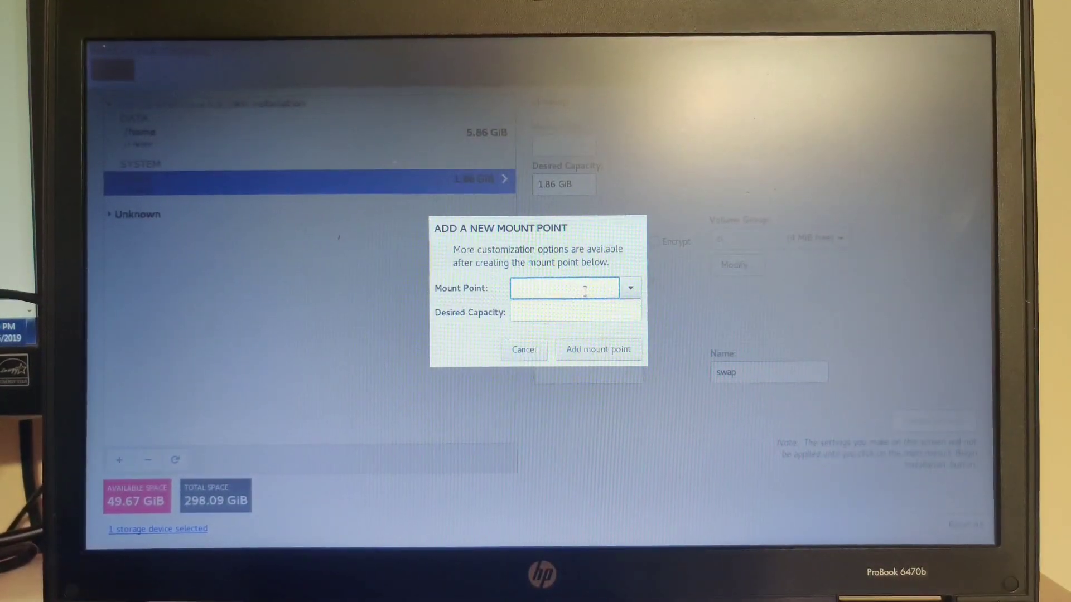
pyautogui.click(630, 288)
pyautogui.write('49')
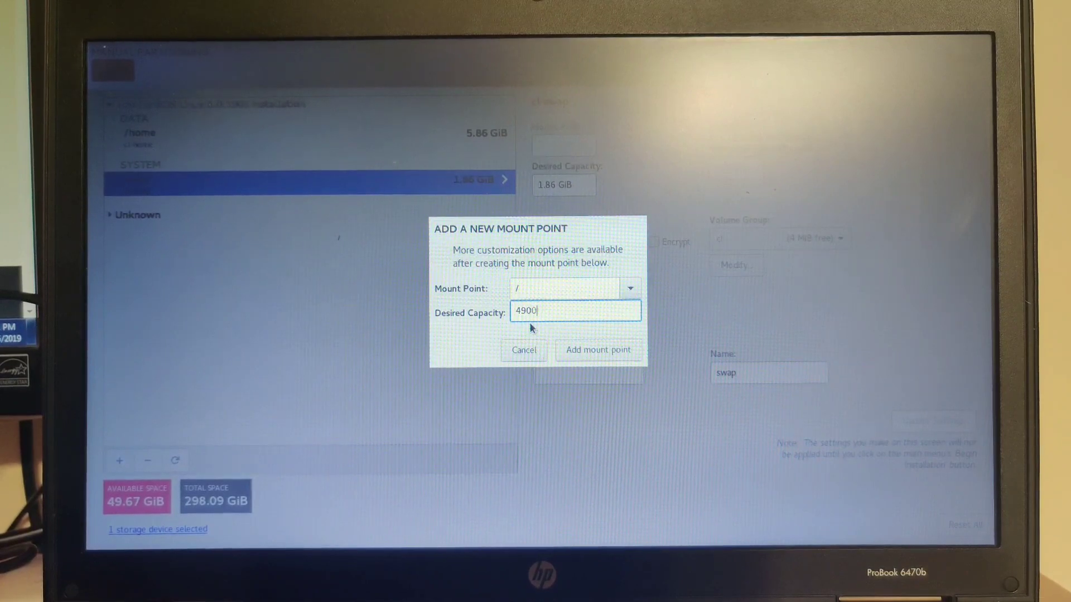
pyautogui.write('000')
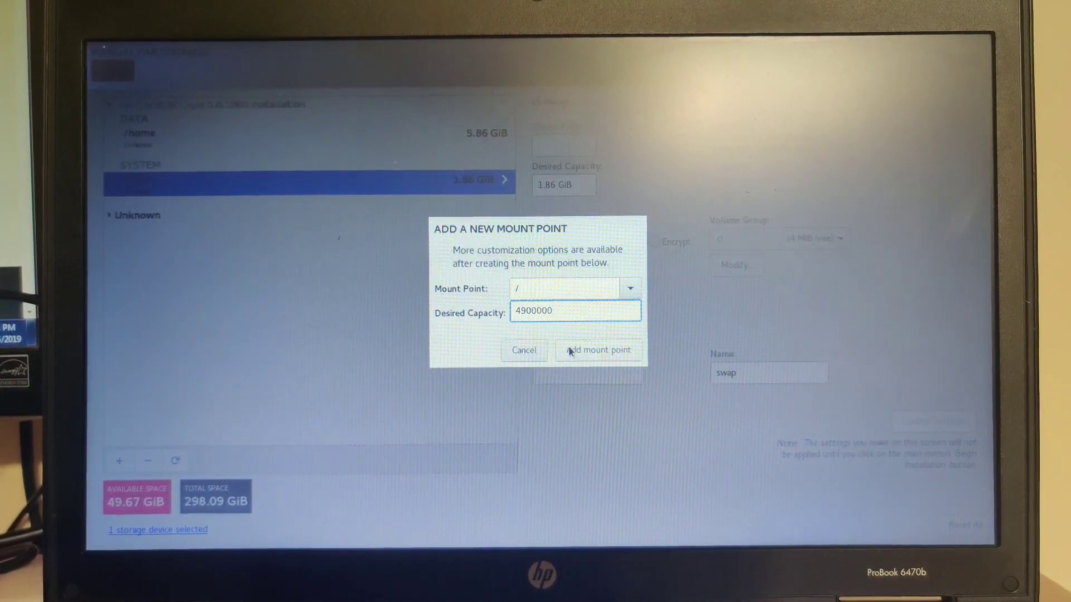
pyautogui.click(598, 349)
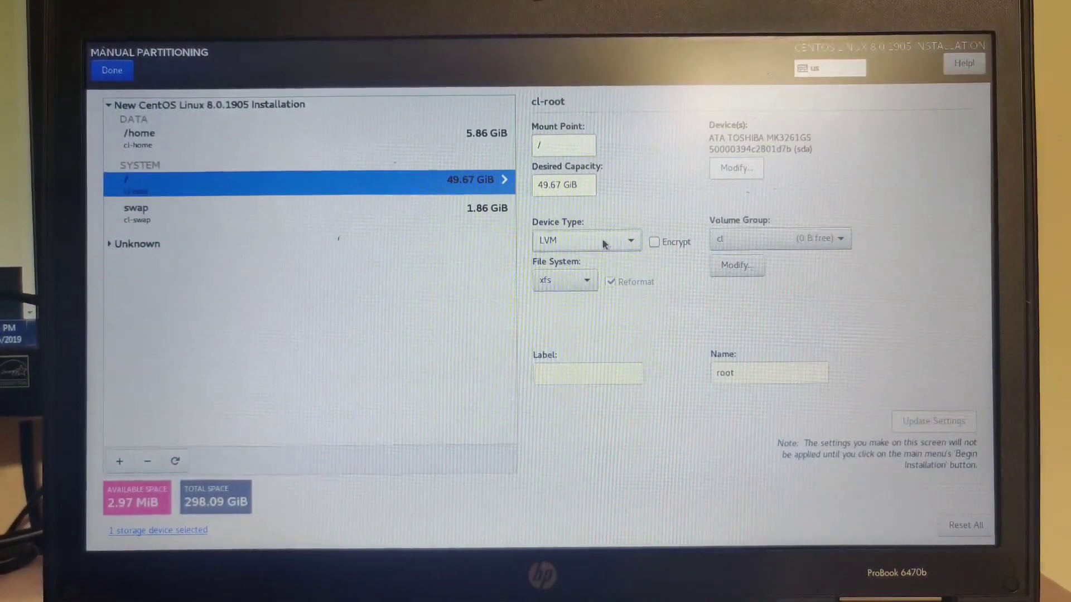
# - Make /, /home and swap standard partitions, give swap the swap file system, and finish partitioning
pyautogui.click(587, 241)
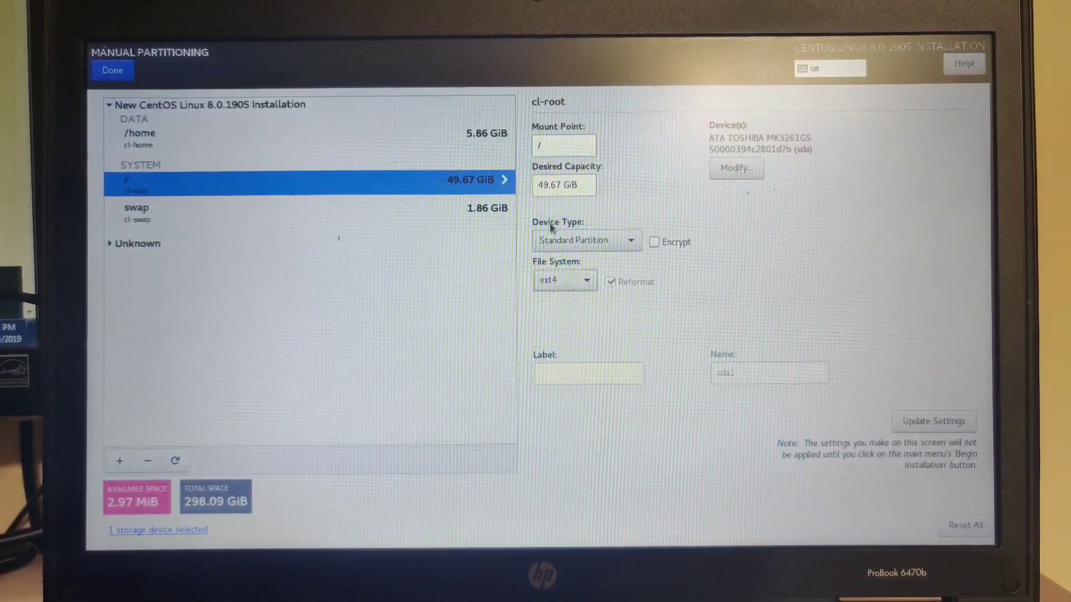
pyautogui.click(140, 136)
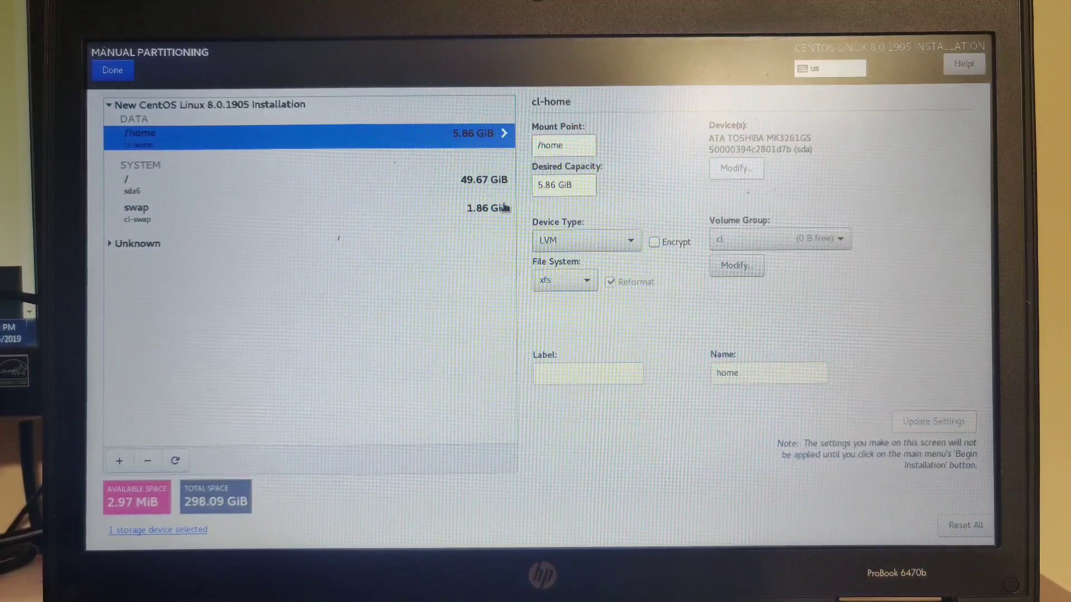
pyautogui.click(565, 280)
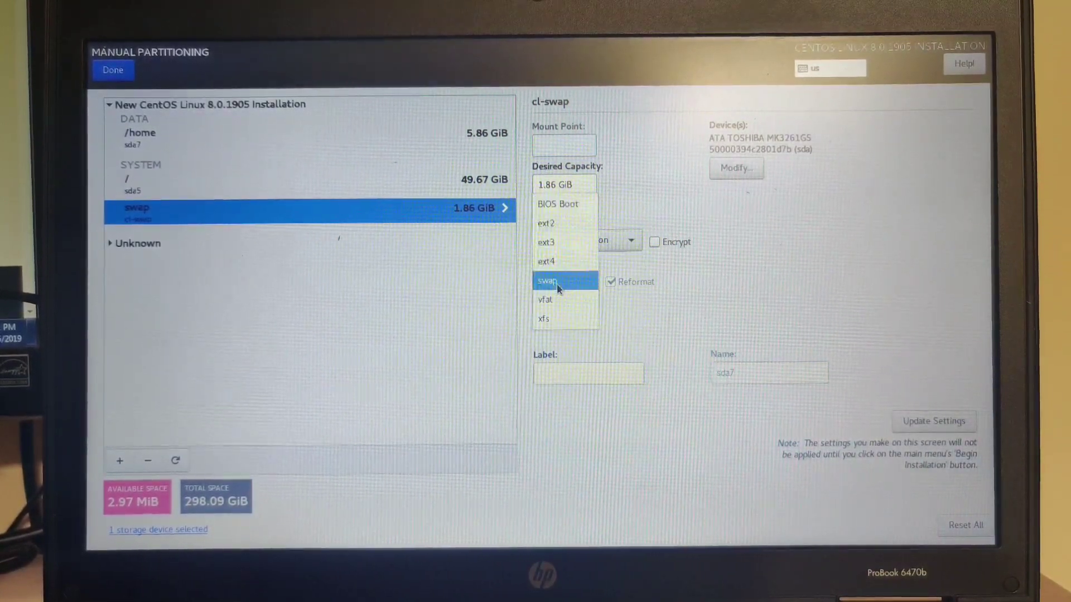
pyautogui.click(556, 281)
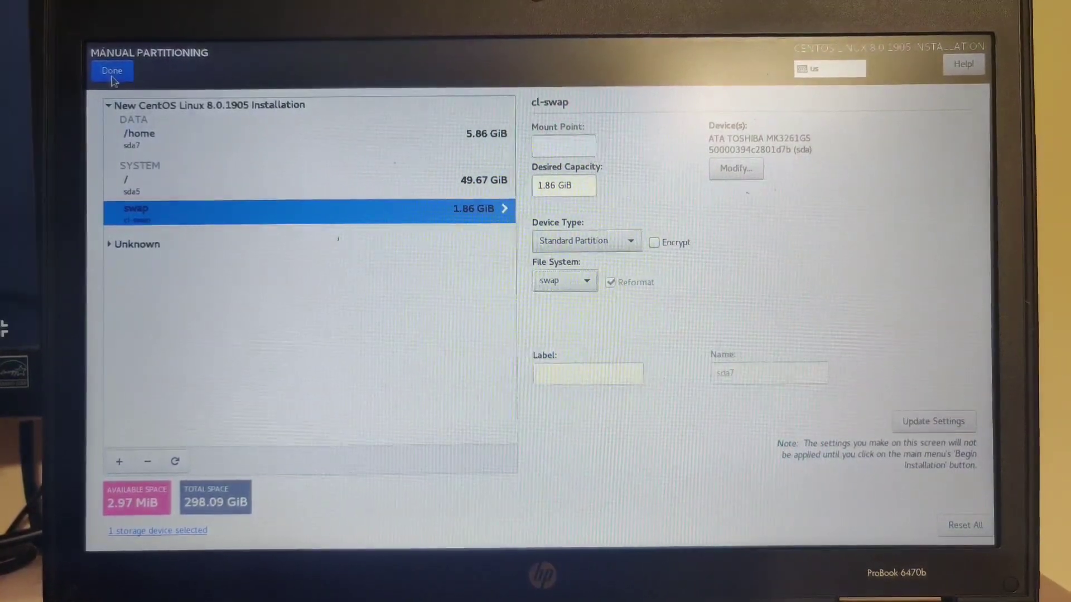
pyautogui.click(112, 72)
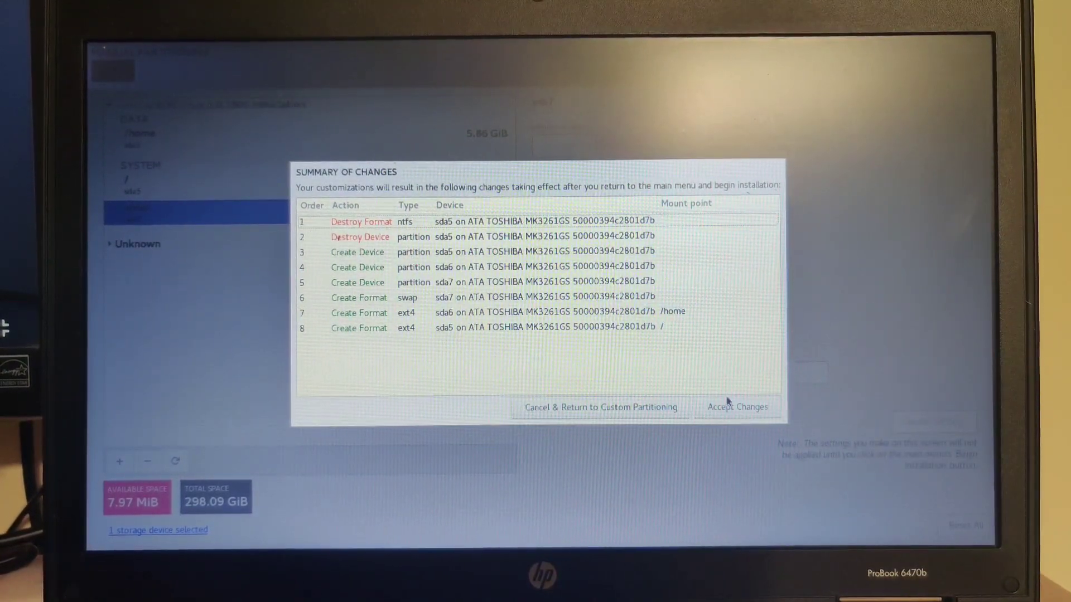
# - Accept the partitioning changes and begin installing CentOS
pyautogui.click(737, 406)
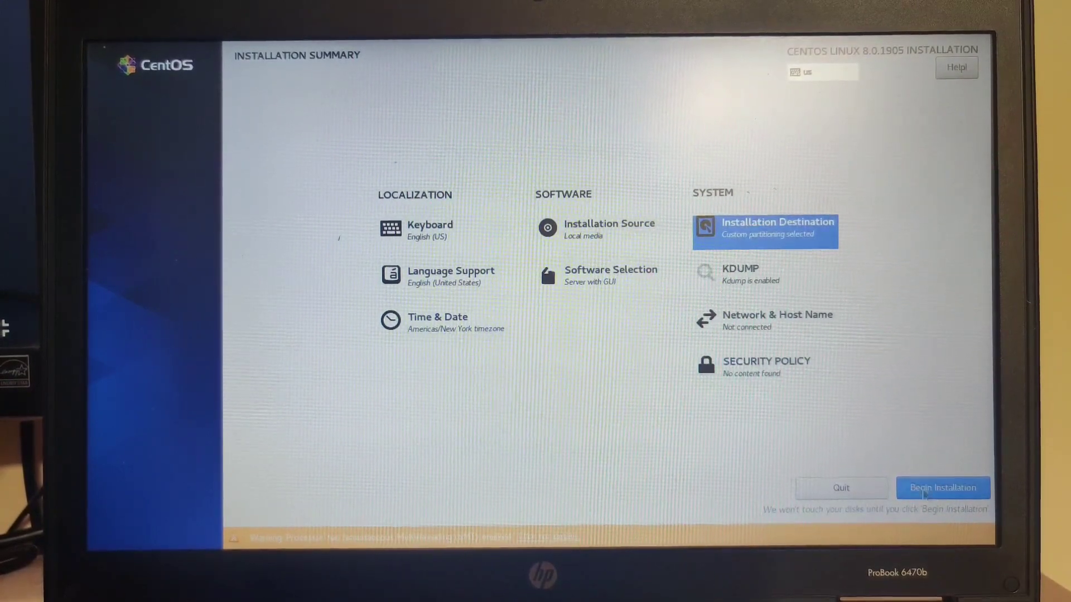
pyautogui.click(943, 487)
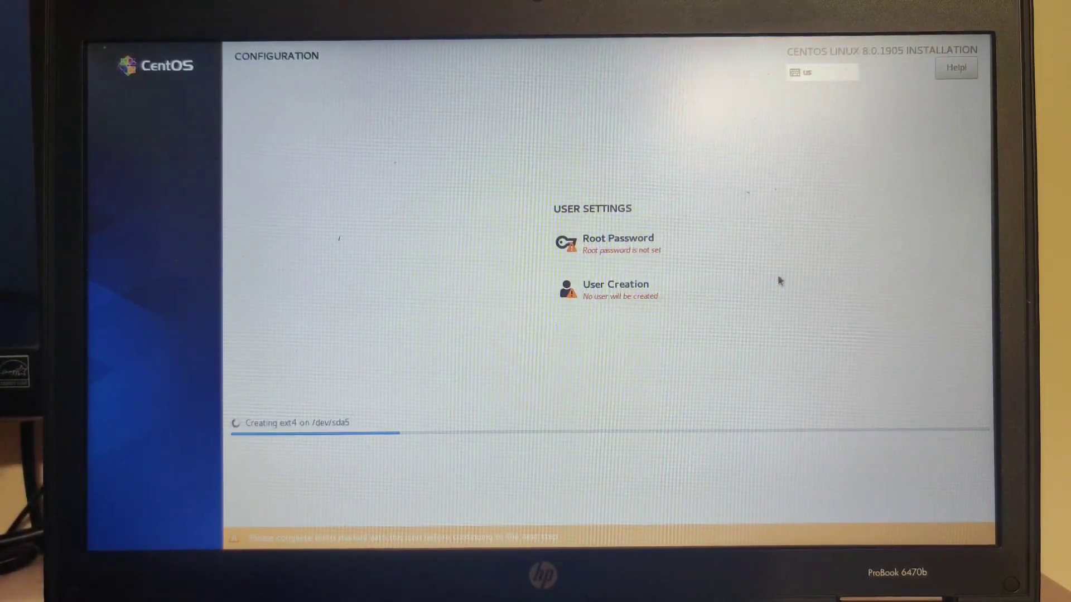
# - Set the root password while packages download
pyautogui.click(618, 238)
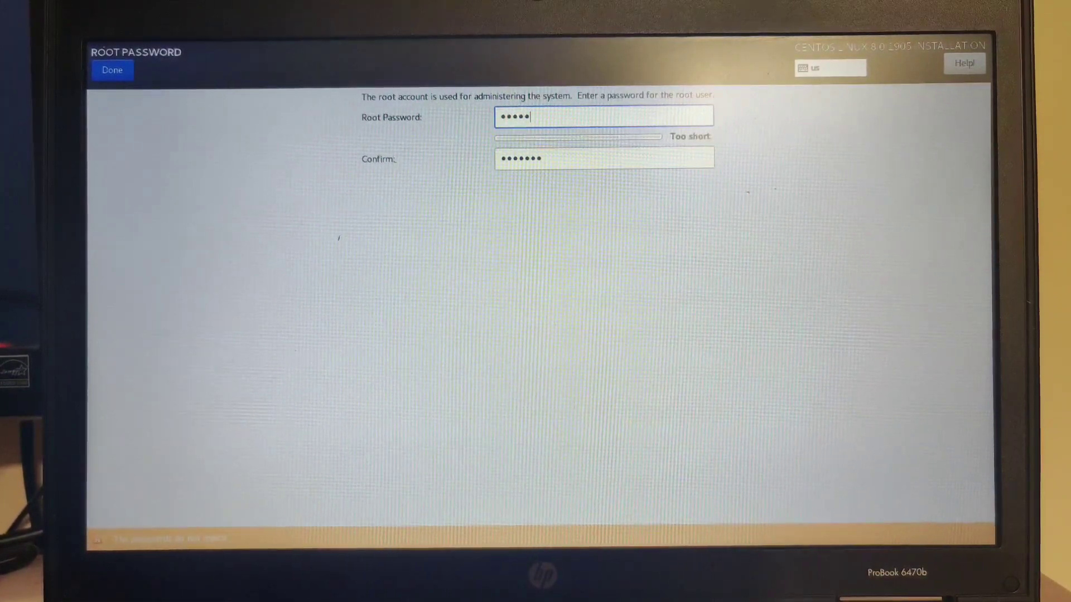
pyautogui.write('•')
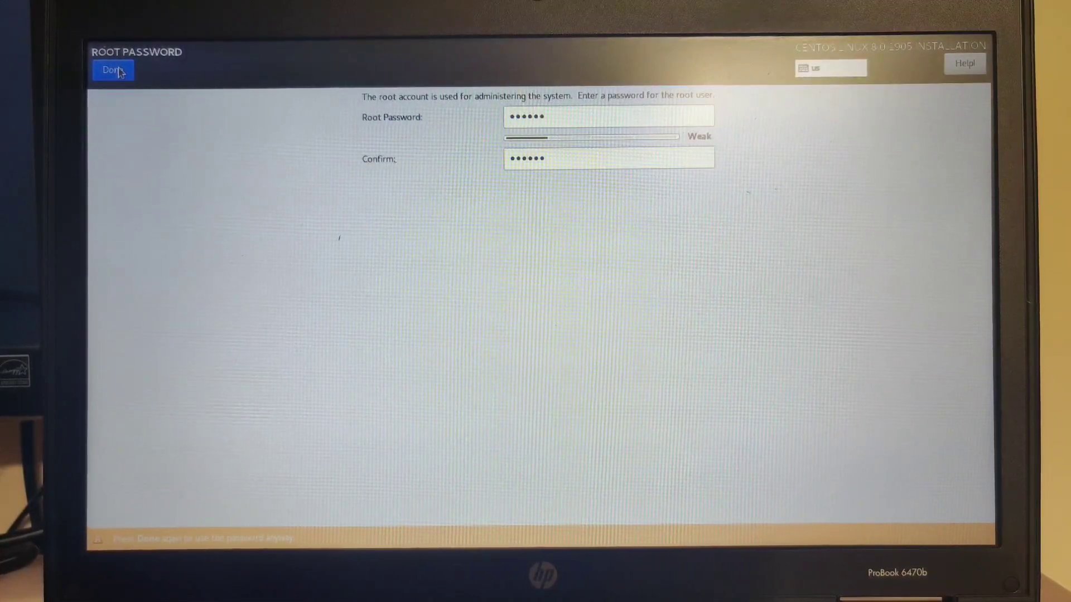
pyautogui.click(114, 71)
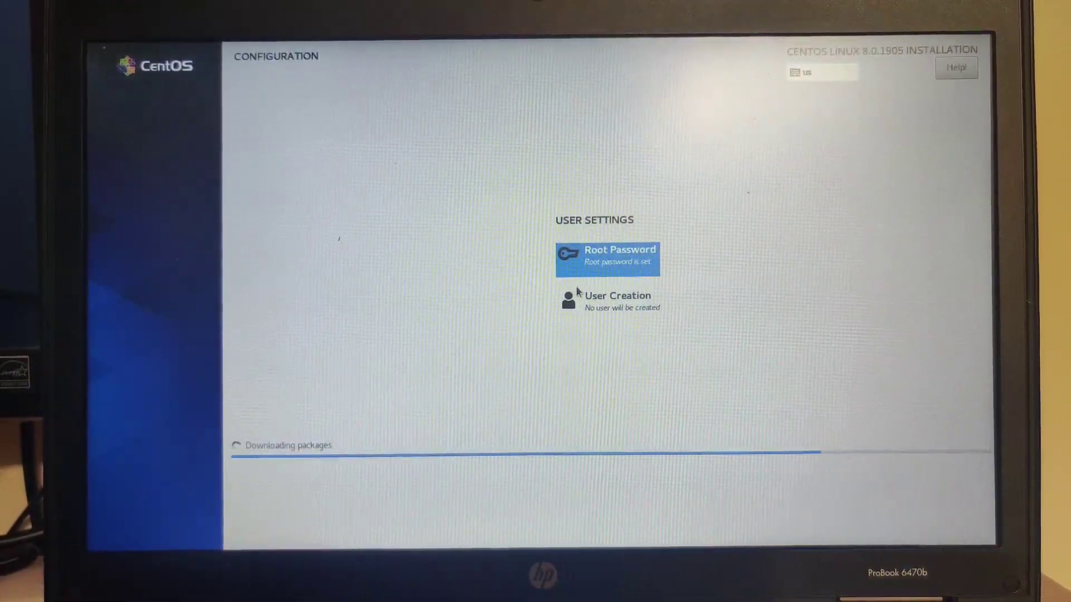
# - Create the user 'rathmesh', then reboot into the installed system after installation completes
pyautogui.click(618, 301)
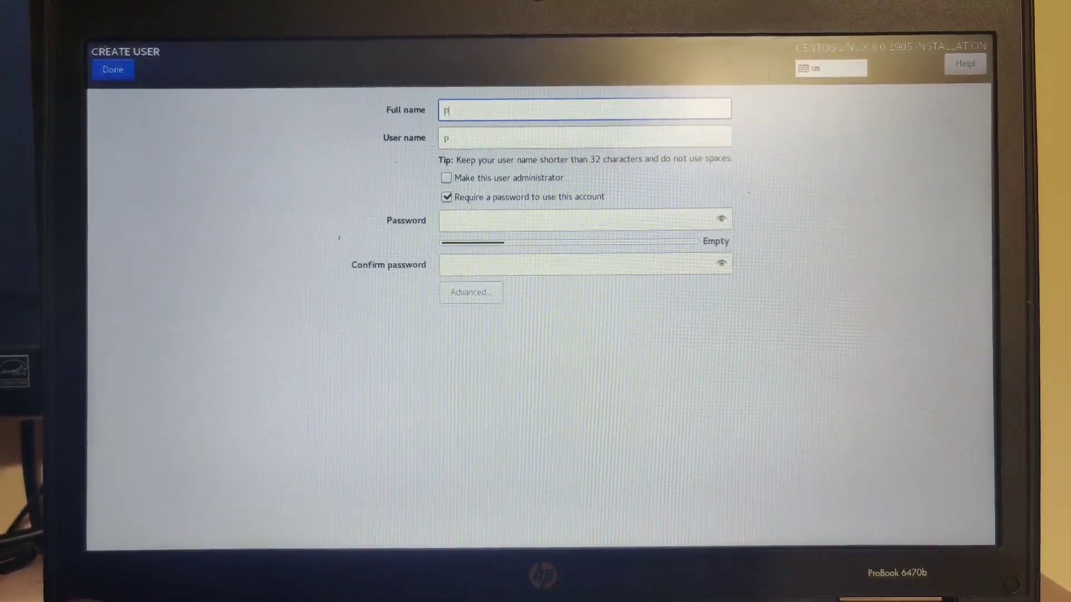
pyautogui.write('rathmesh')
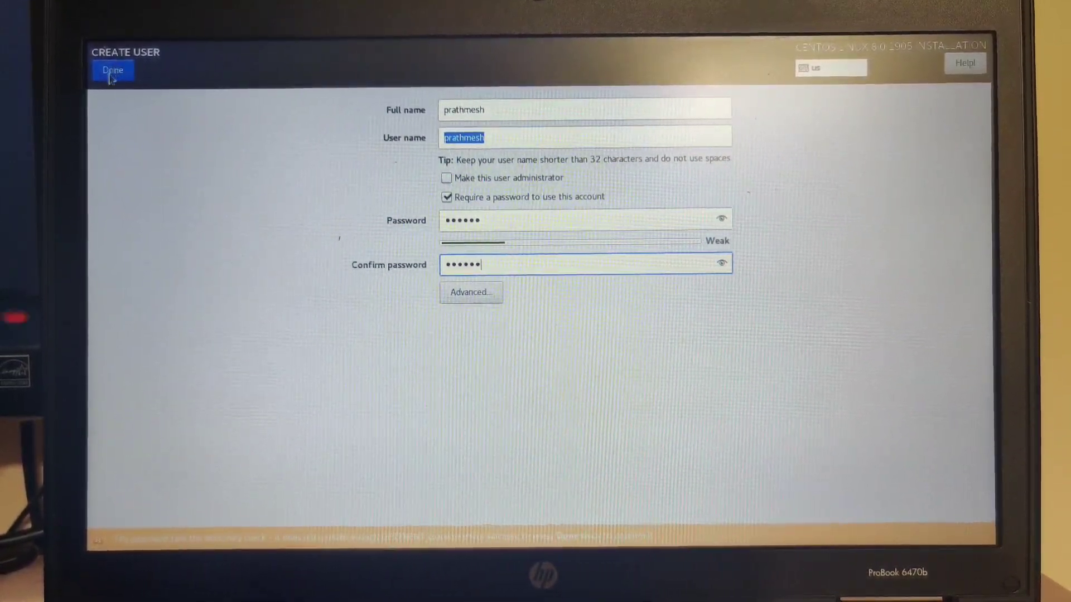
pyautogui.click(114, 72)
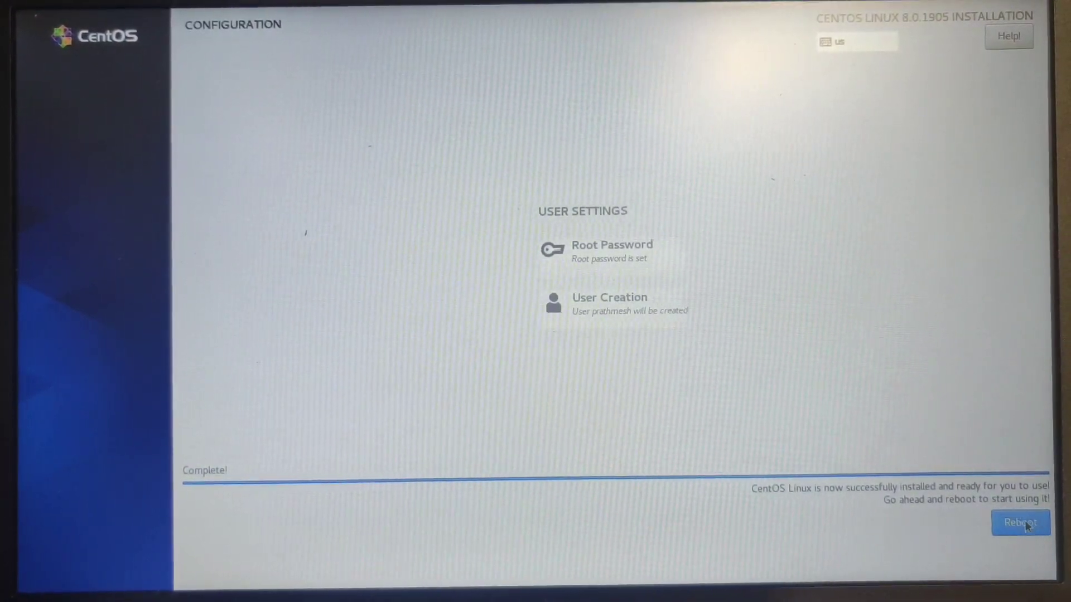
pyautogui.click(1021, 522)
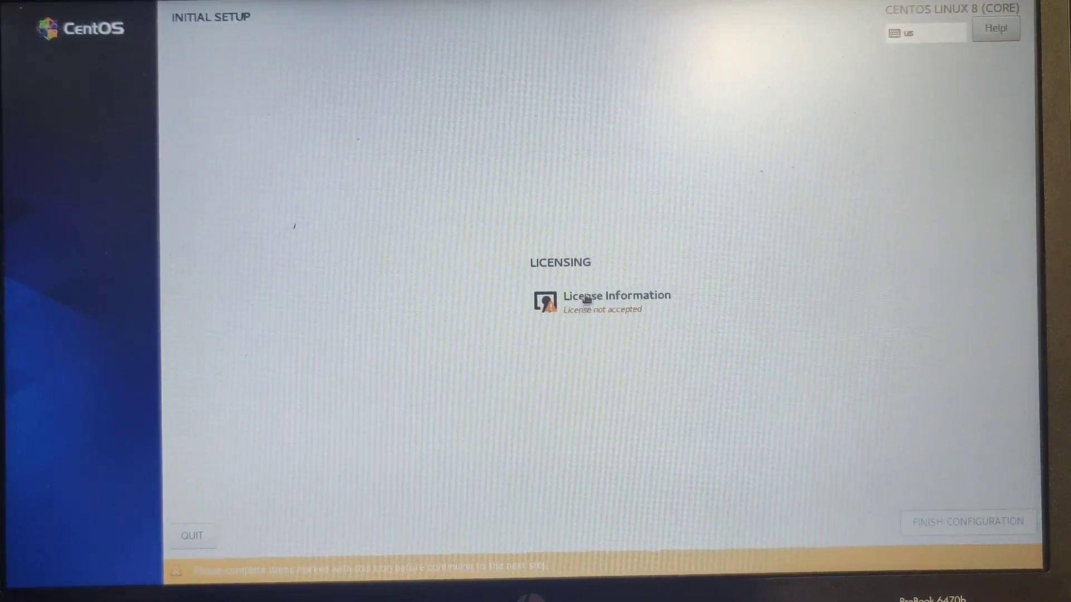
# - Accept the license in License Information and finish Initial Setup configuration
pyautogui.click(617, 295)
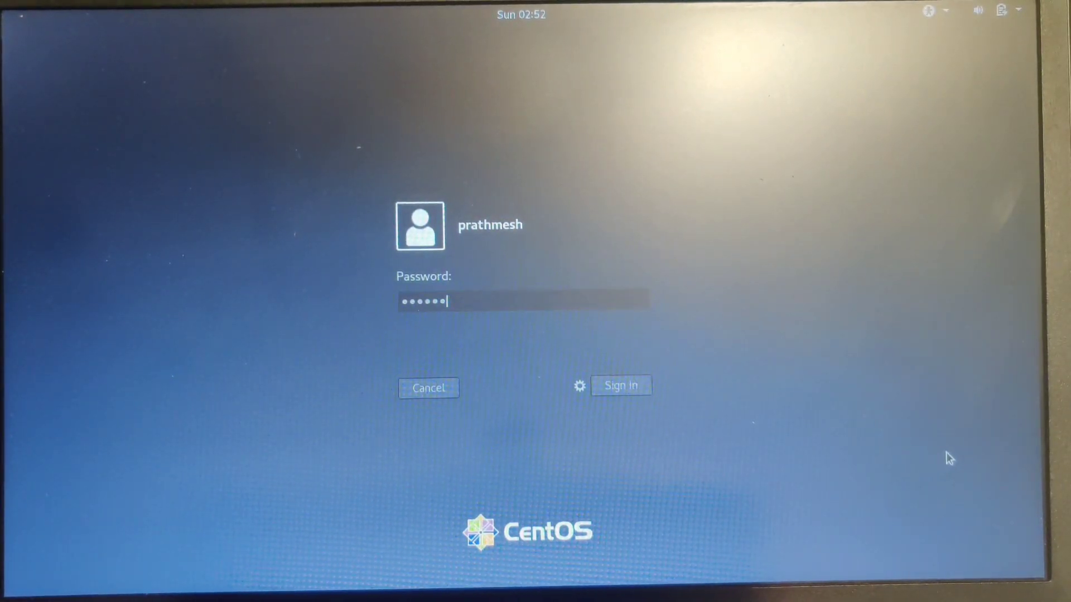
# - Sign in to the GNOME desktop with the new user's password
pyautogui.click(621, 385)
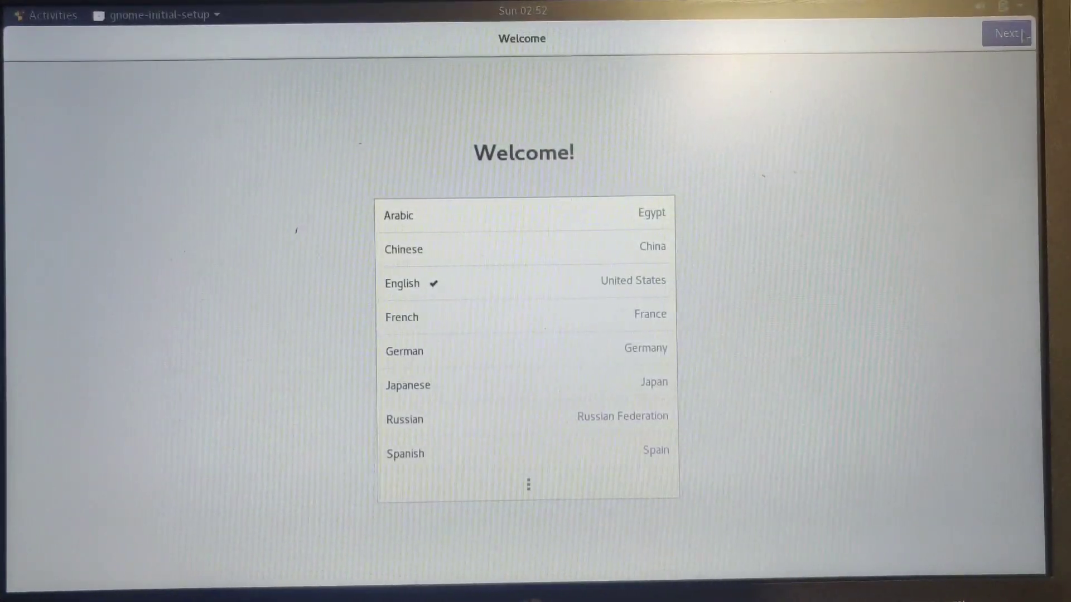
# - Keep English, skip Wi-Fi, leave location services on and start using CentOS Linux
pyautogui.click(1007, 32)
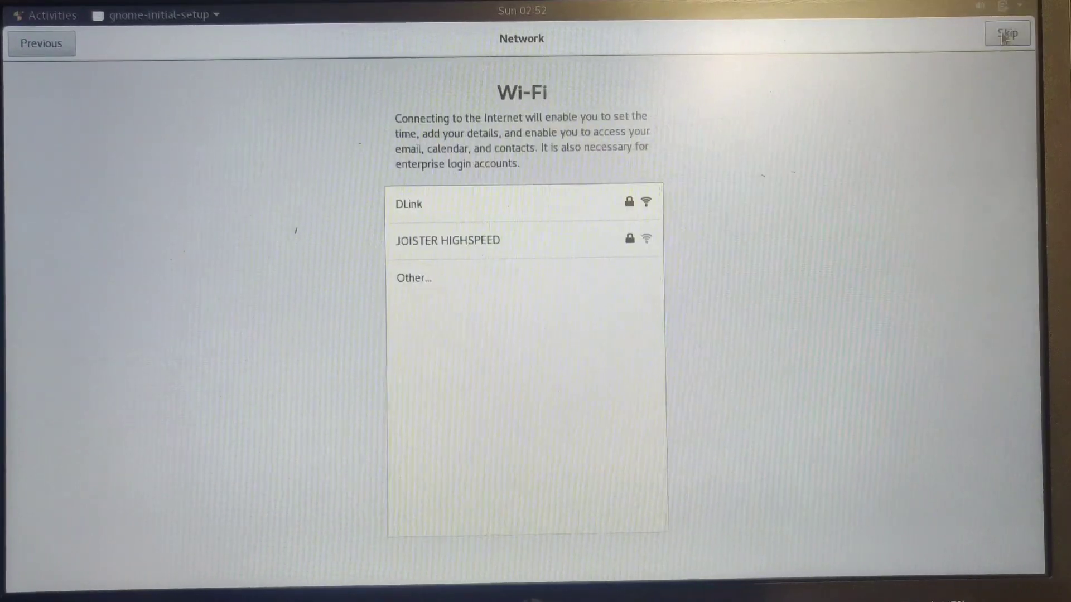
pyautogui.click(1008, 33)
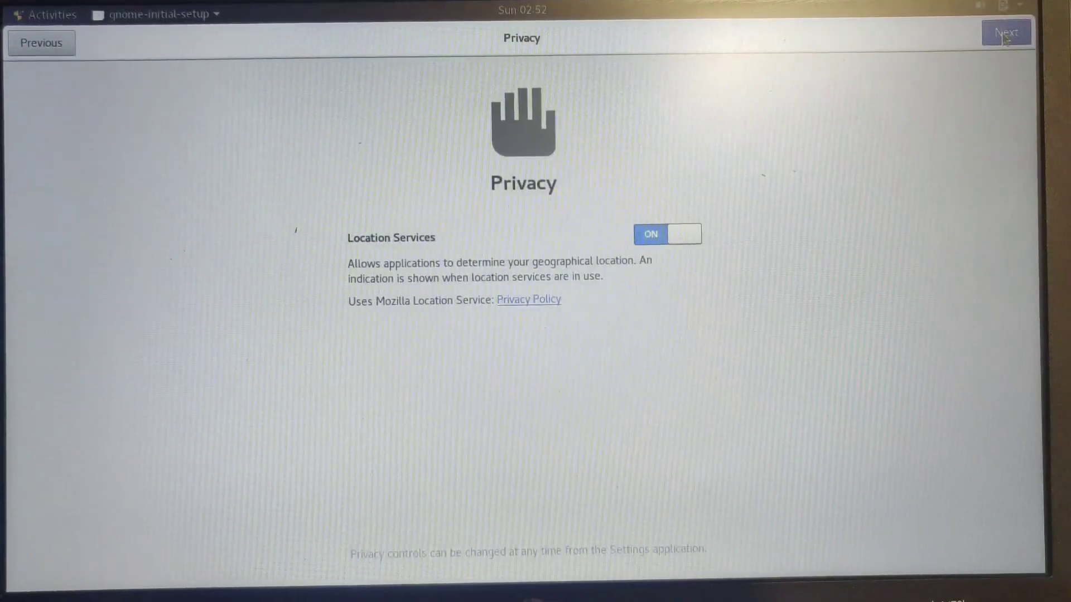
pyautogui.click(1004, 33)
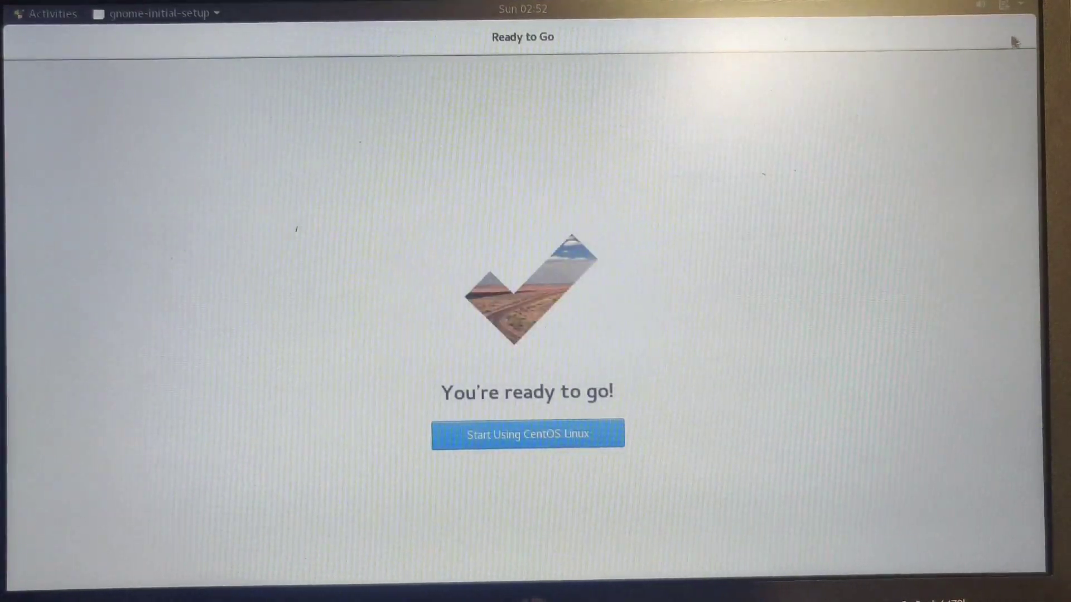
pyautogui.click(529, 435)
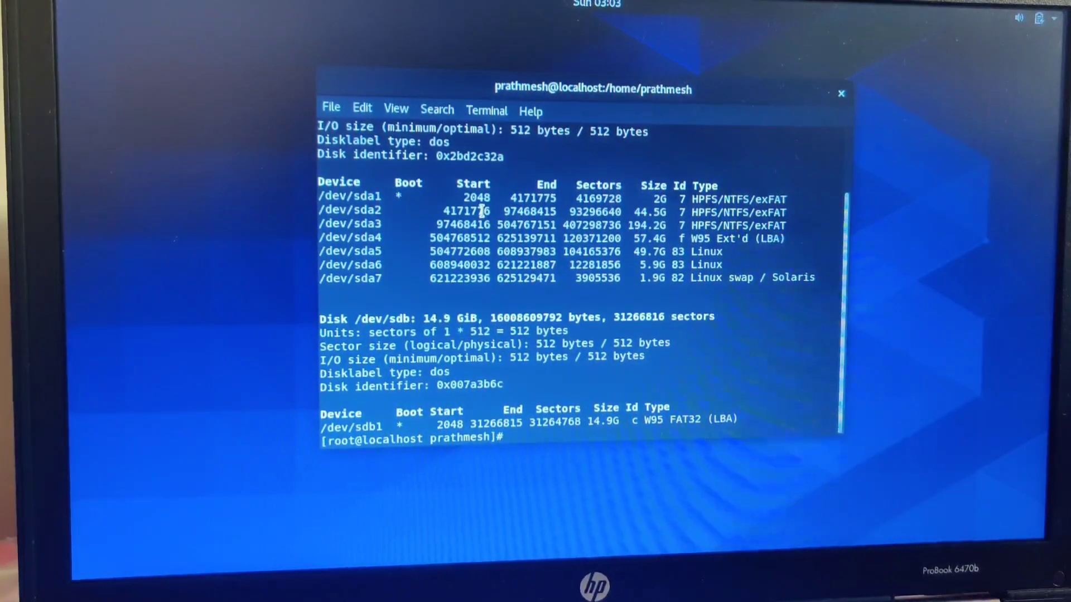
# - Run blkid as root to list UUIDs and file system types of every partition
pyautogui.write('blkid')
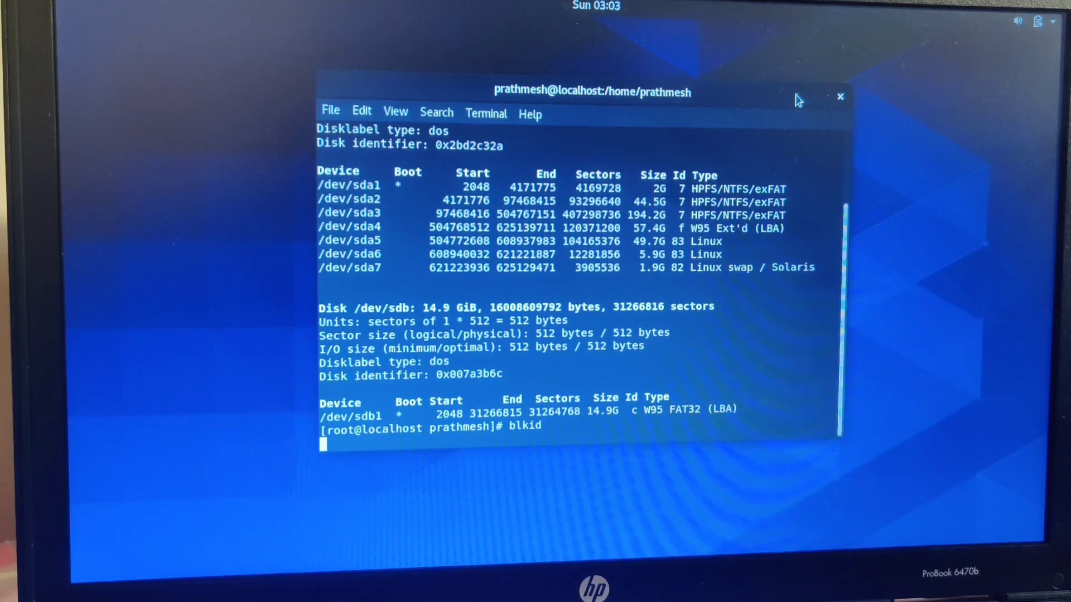
pyautogui.press('Return')
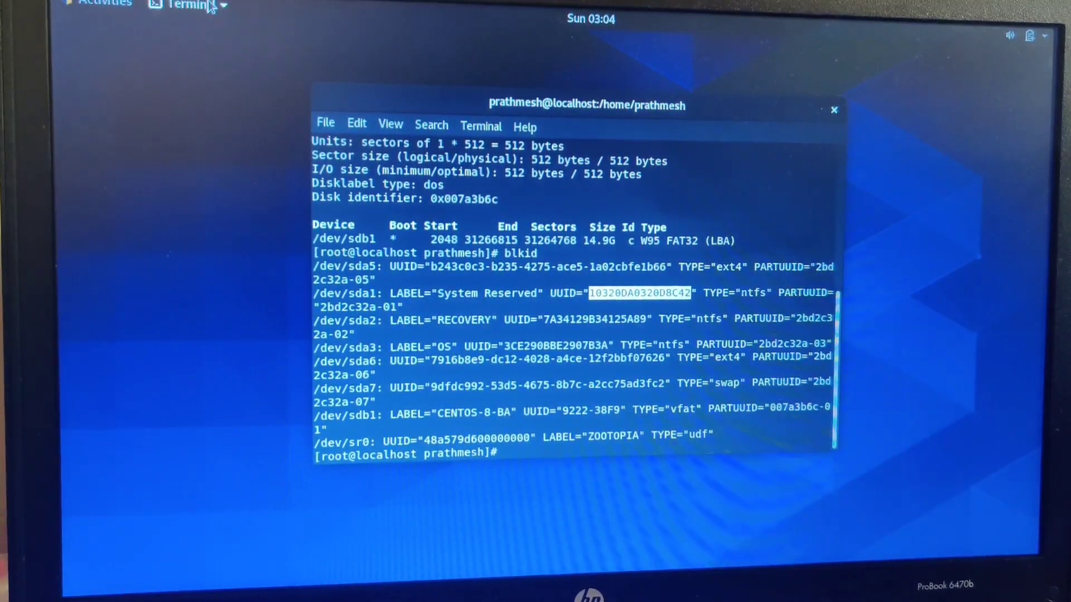
# - Open /etc/grub.d/40_custom in vim and enter insert mode
pyautogui.write('vim /')
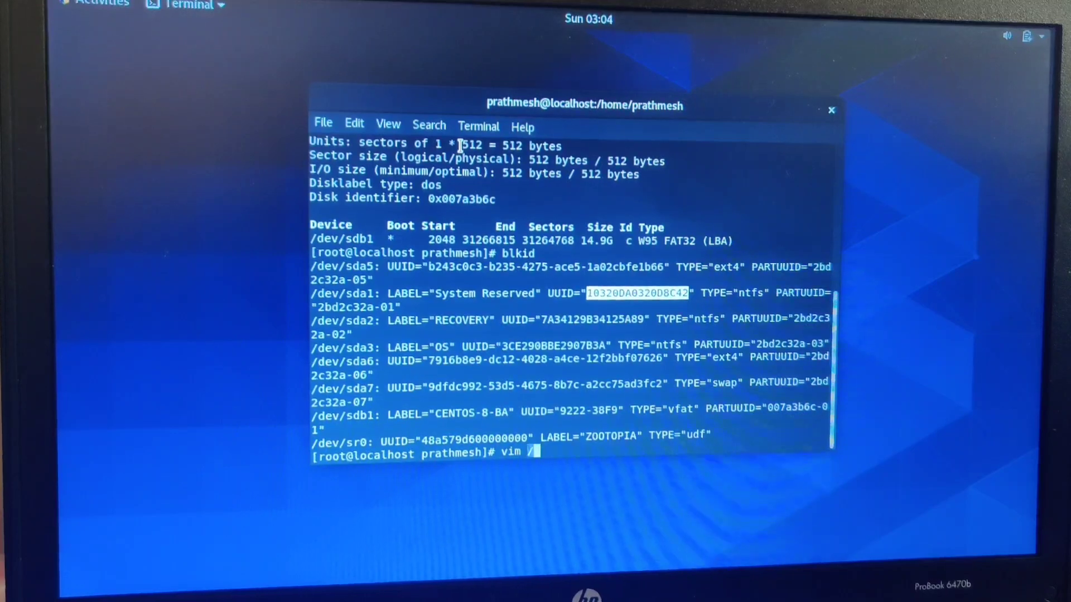
pyautogui.write('etc/gr')
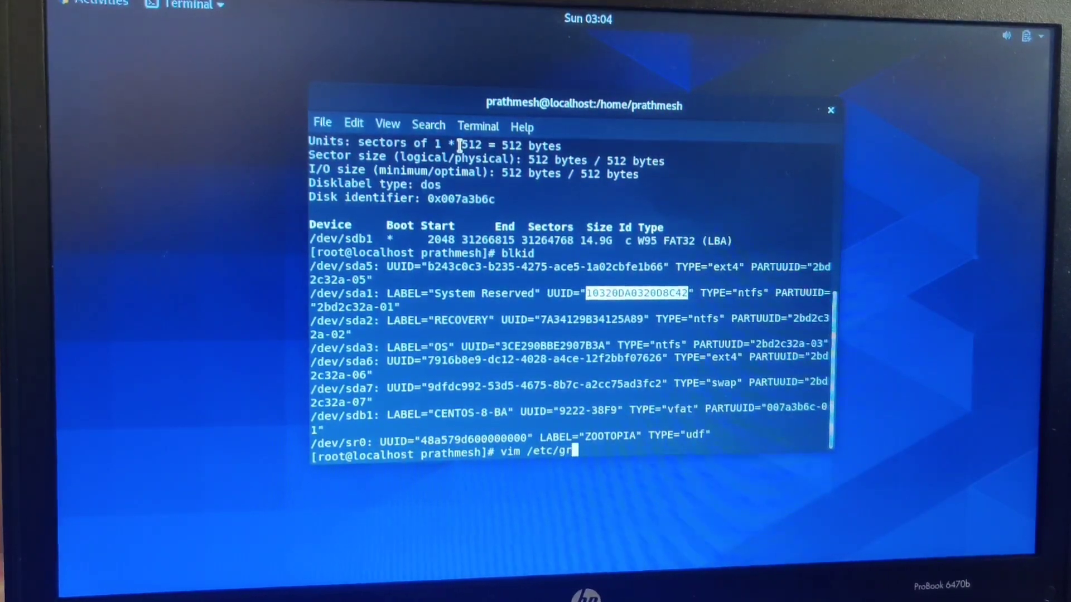
pyautogui.write('ub.d/')
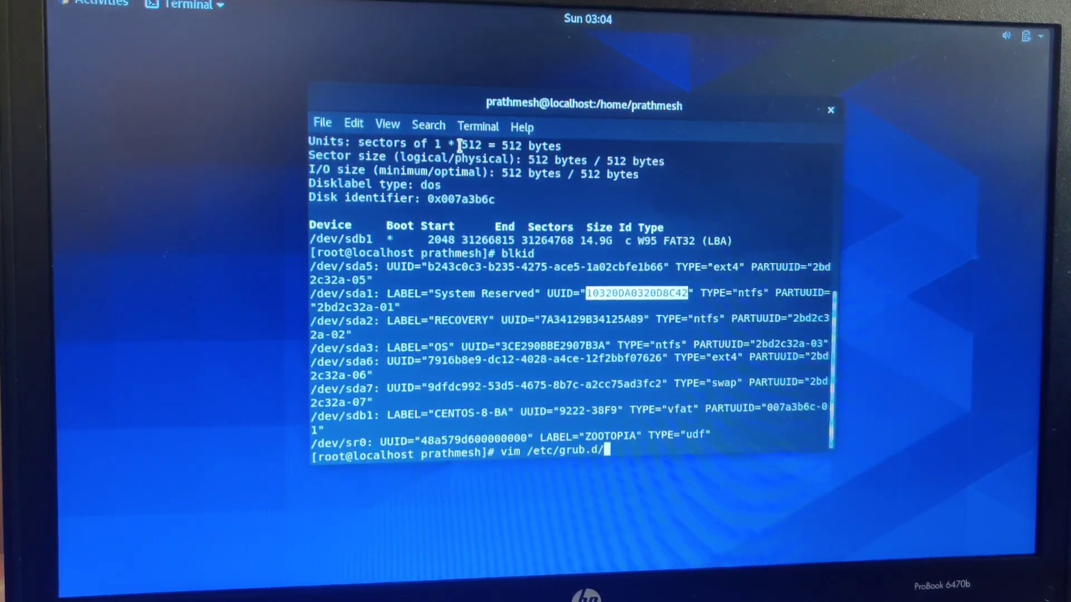
pyautogui.write('40_custom')
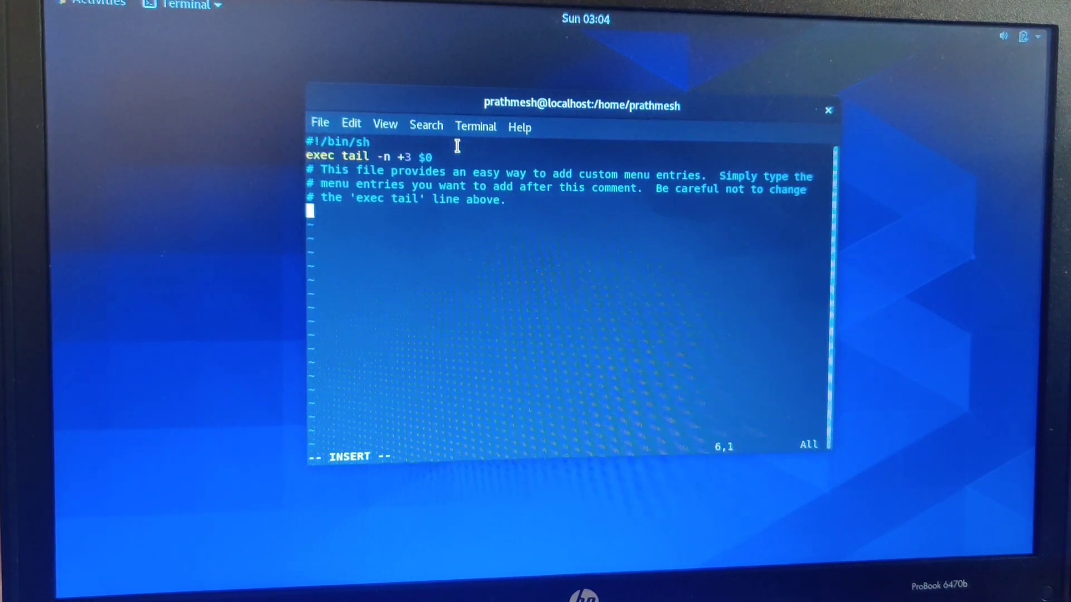
# - Add a menuentry "Windows 7" block loading the part_msdos and ntfs modules
pyautogui.write('m')
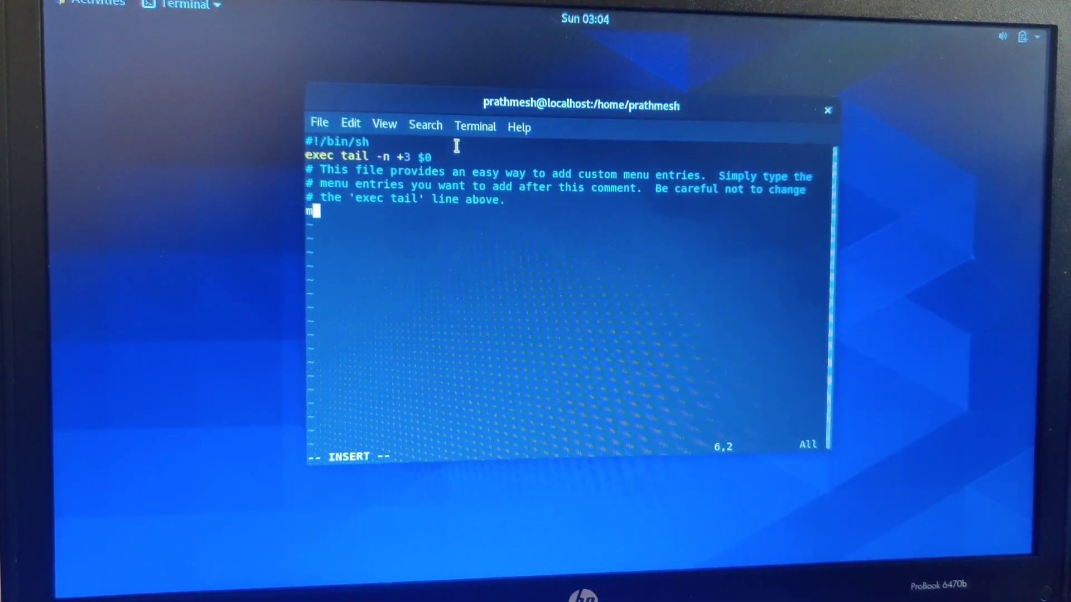
pyautogui.write('enue')
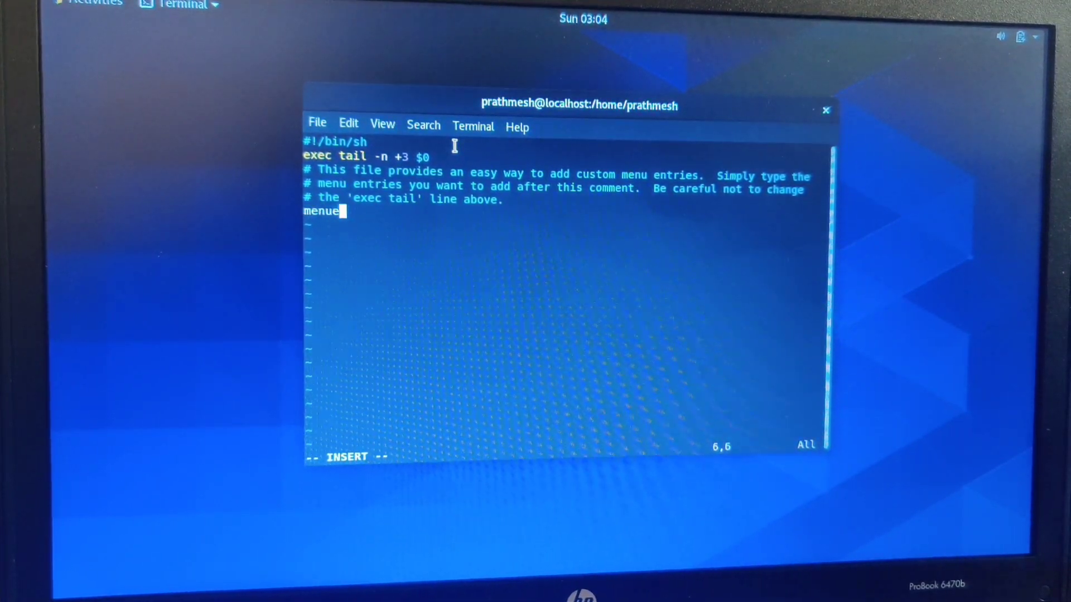
pyautogui.write('ntry')
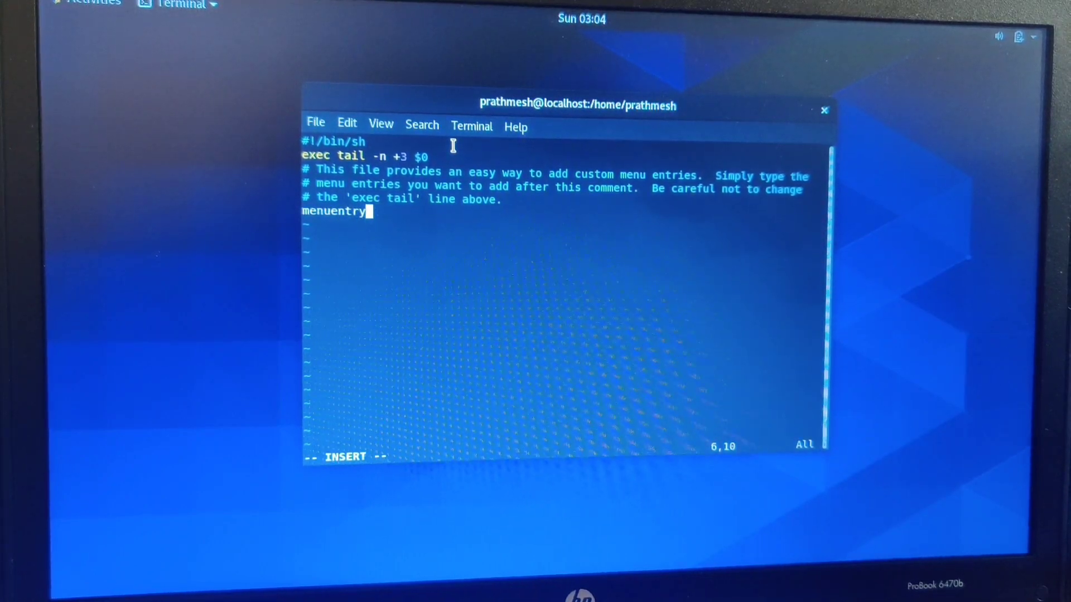
pyautogui.write('"Wind')
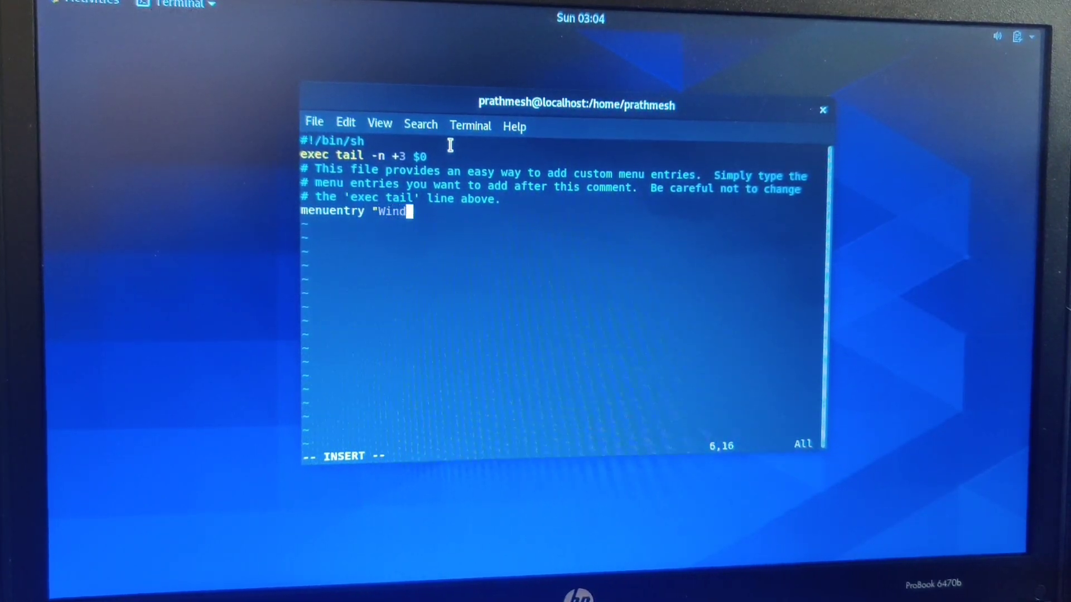
pyautogui.write('ows 7"')
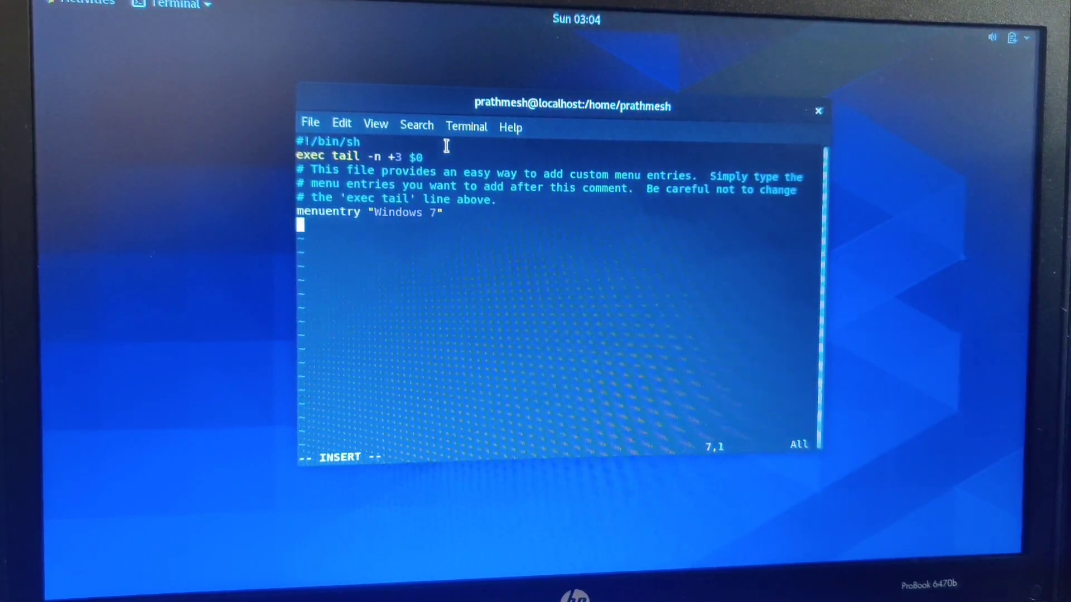
pyautogui.write('ins')
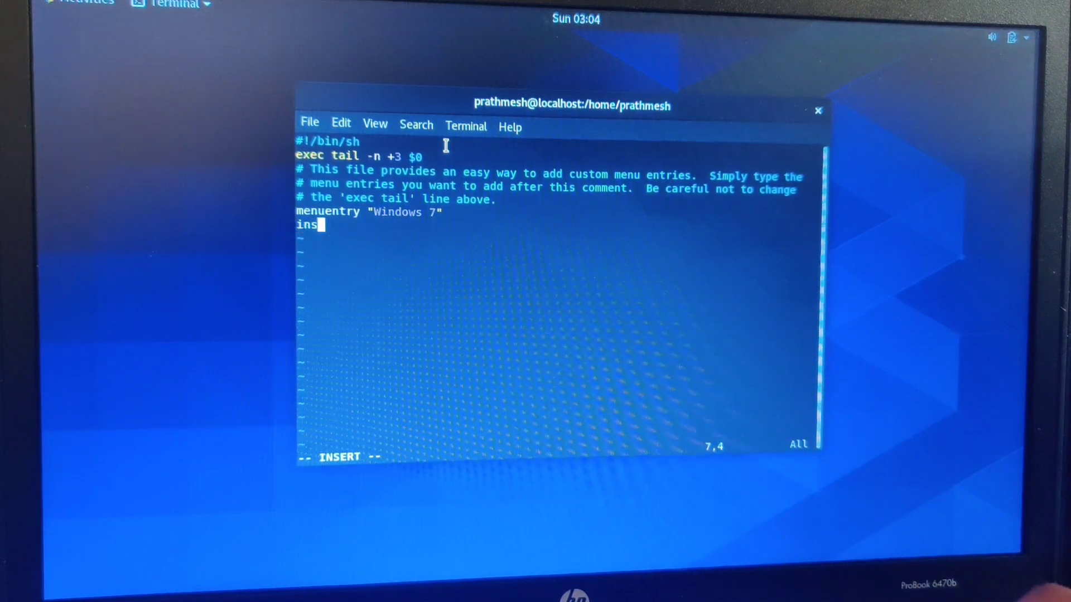
pyautogui.write('mod part_msdos')
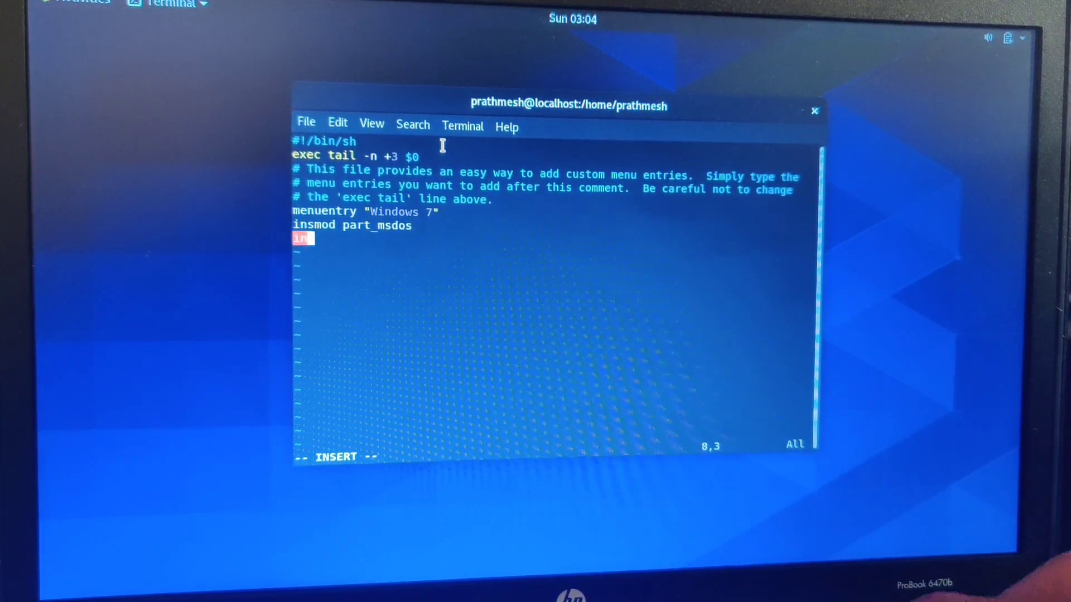
pyautogui.write('insmod ntfs')
pyautogui.write('set root=')
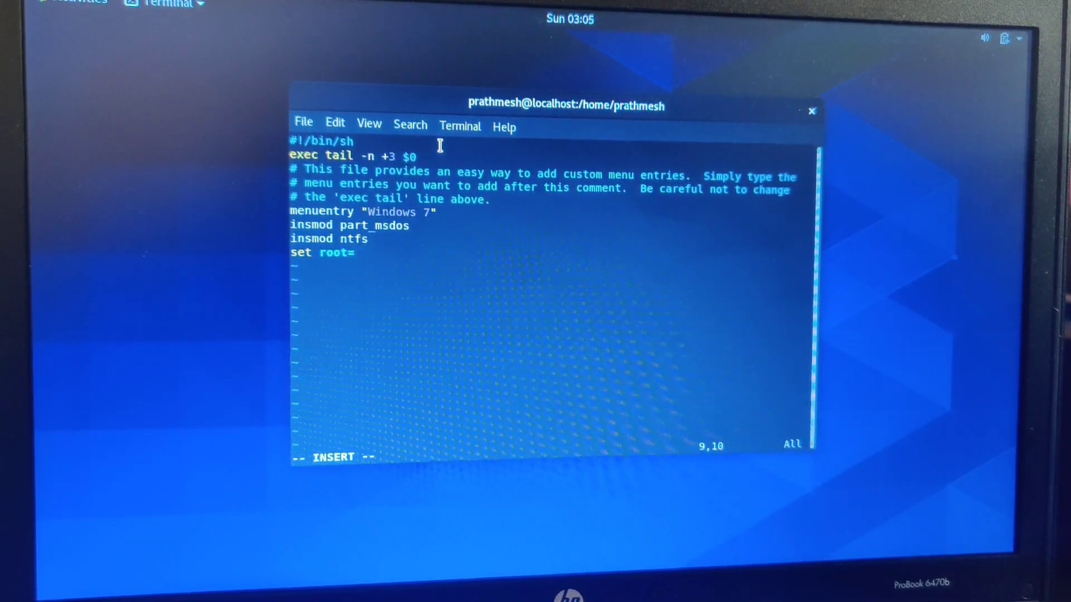
# - Set root to '(hd0,msdos1)', add search --no-floppy --fs-uuid --set=root, then save and quit vim
pyautogui.write("'")
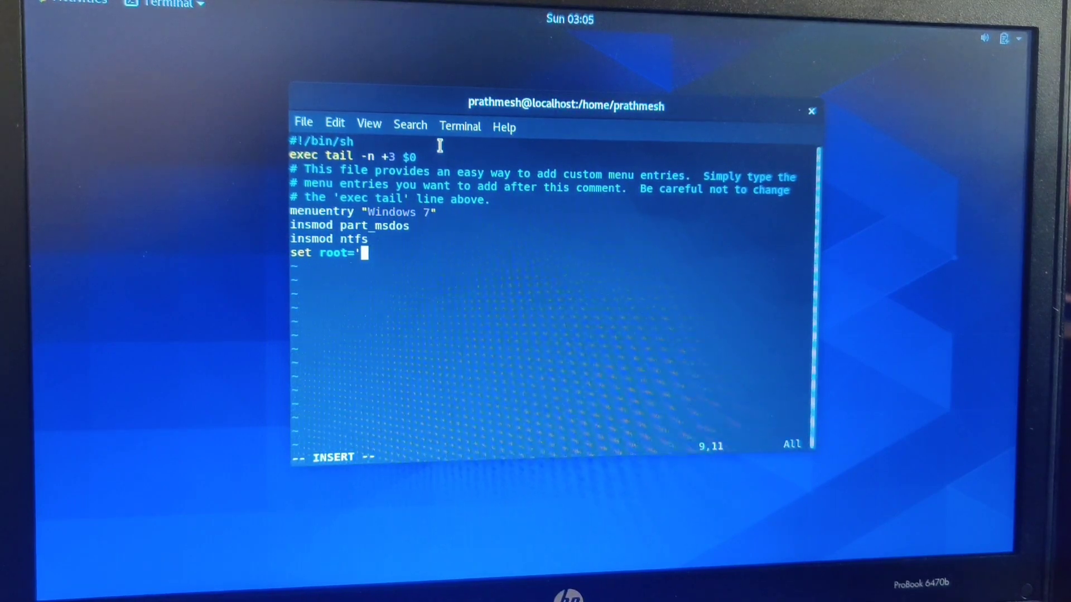
pyautogui.write('(hd')
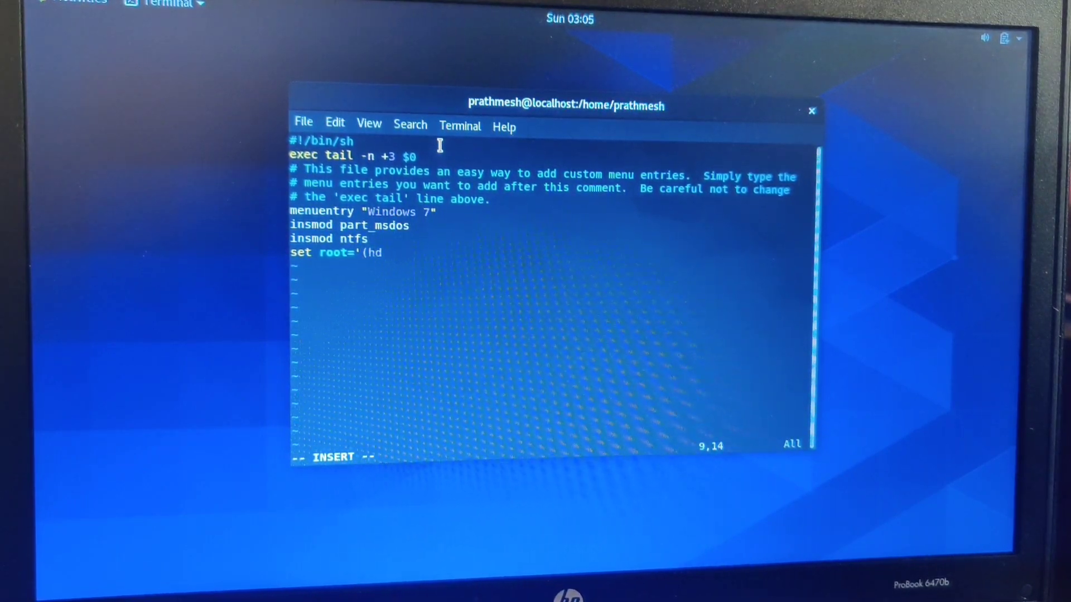
pyautogui.write('0,msd')
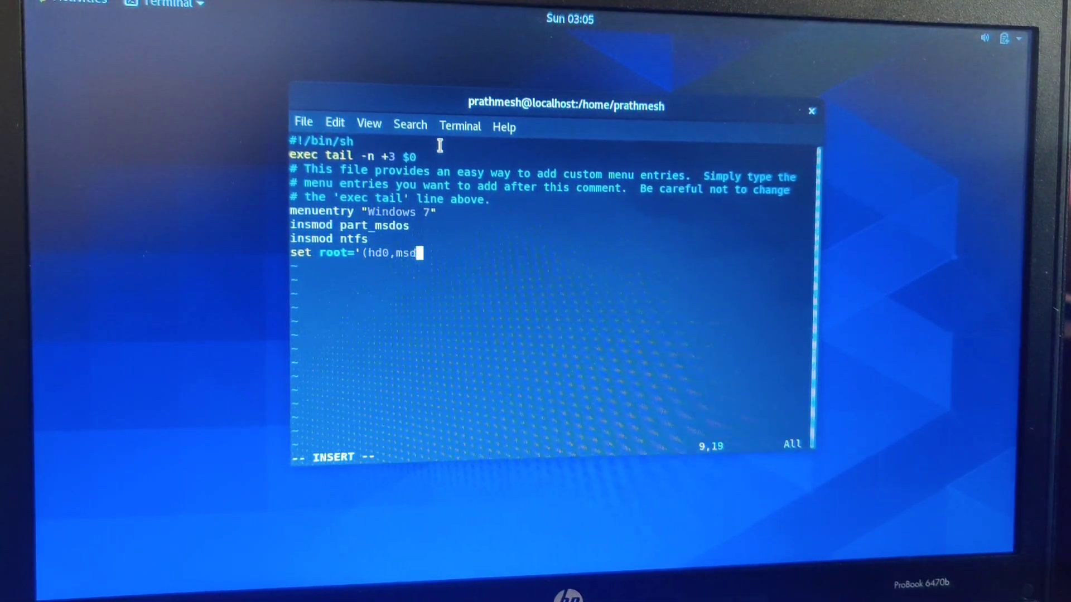
pyautogui.write('os1)')
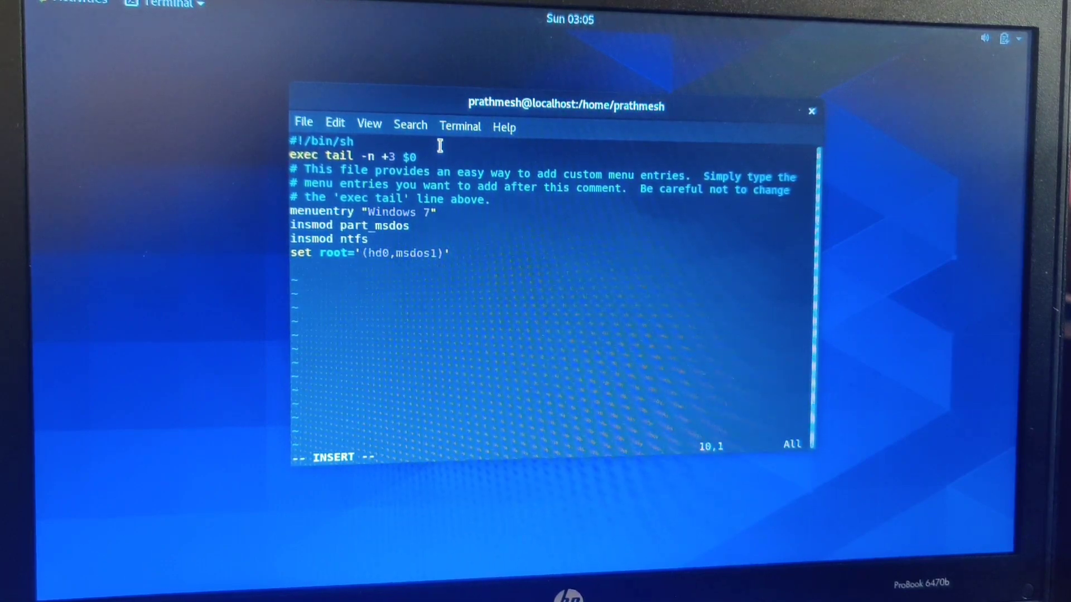
pyautogui.write('s')
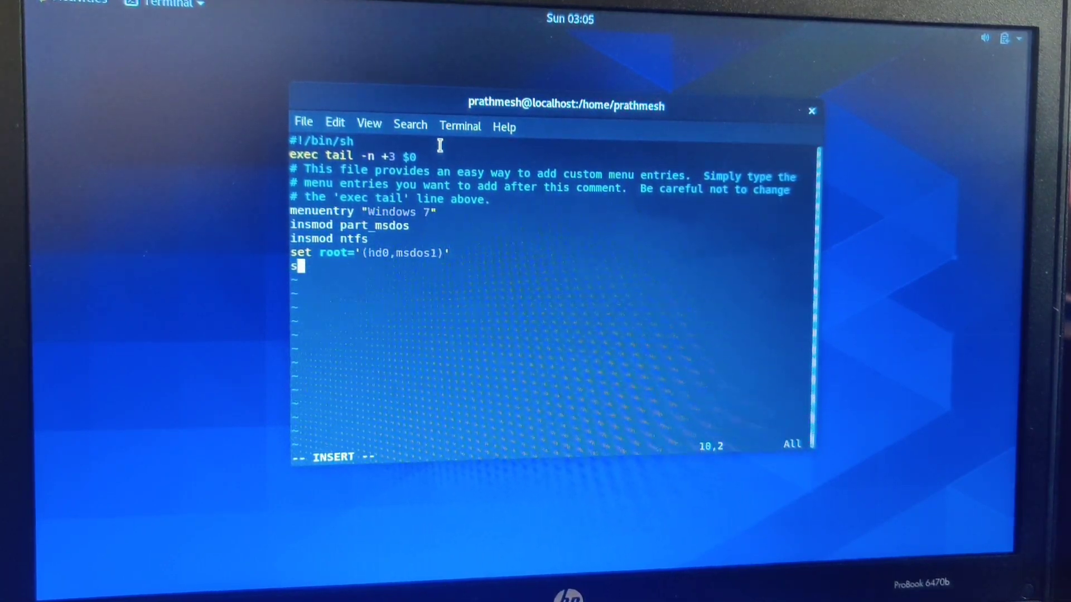
pyautogui.write('earch')
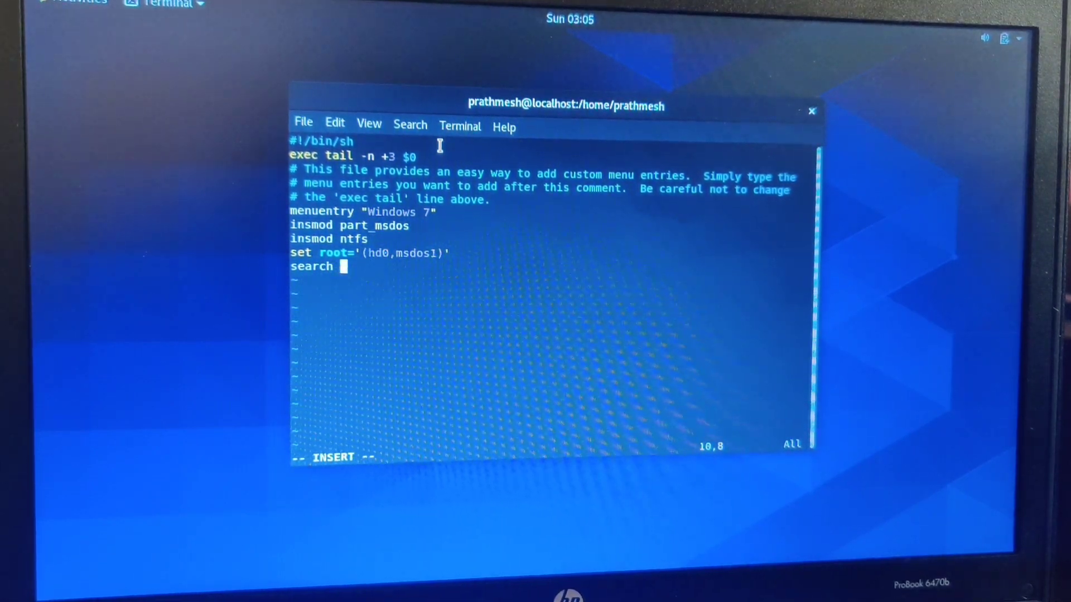
pyautogui.write('--n')
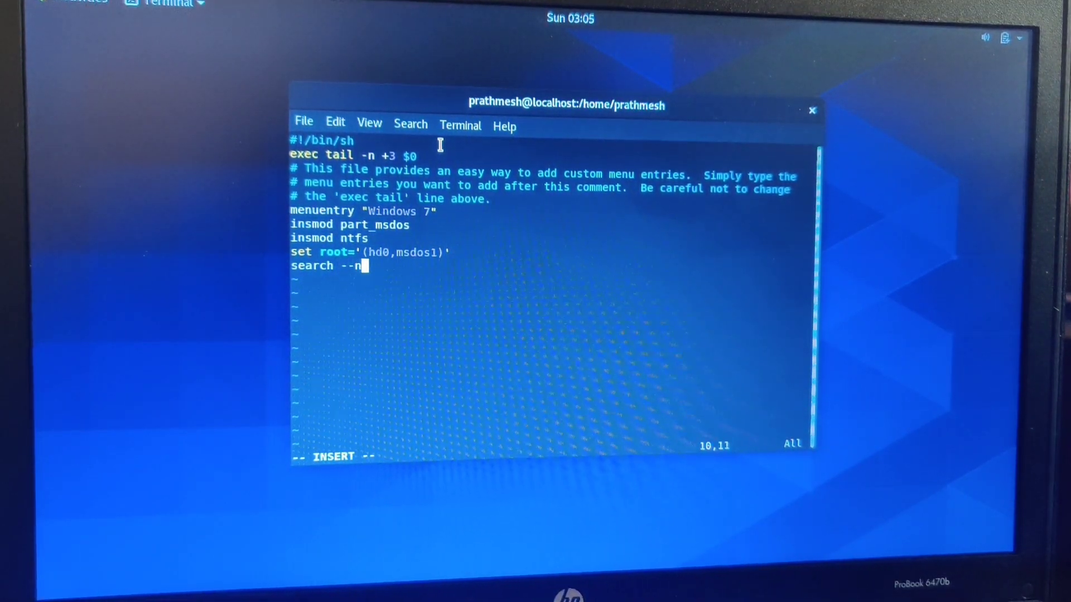
pyautogui.write('o-floppy --')
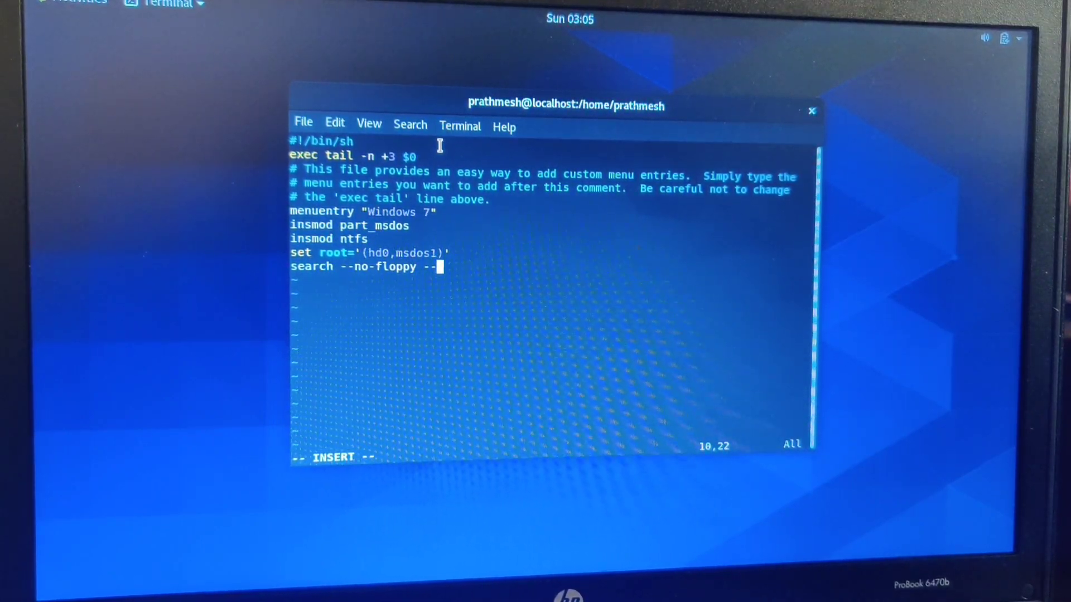
pyautogui.write('fs-uu')
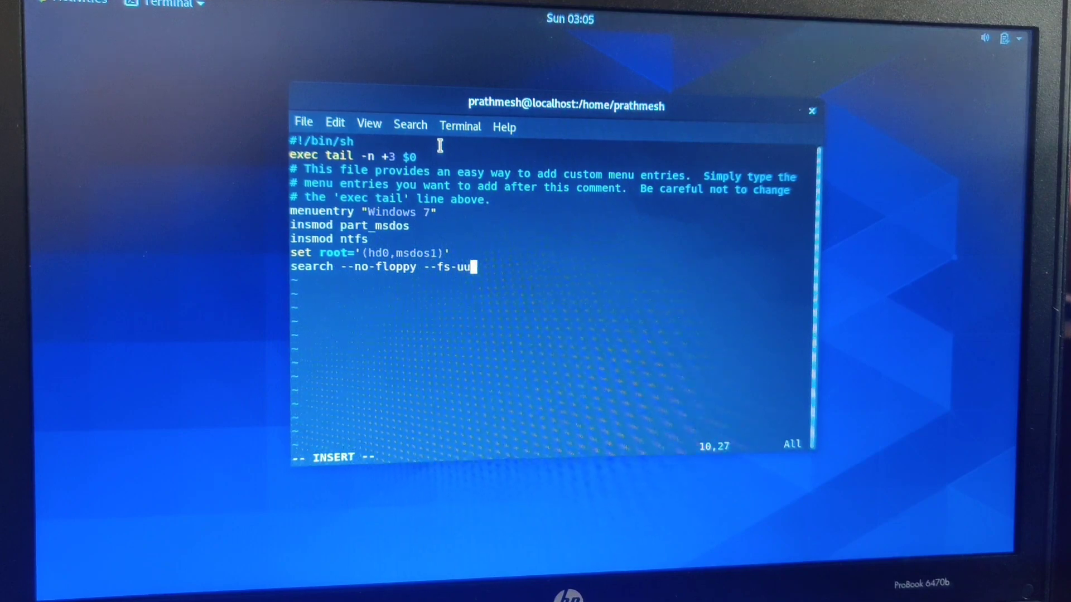
pyautogui.press('BackSpace')
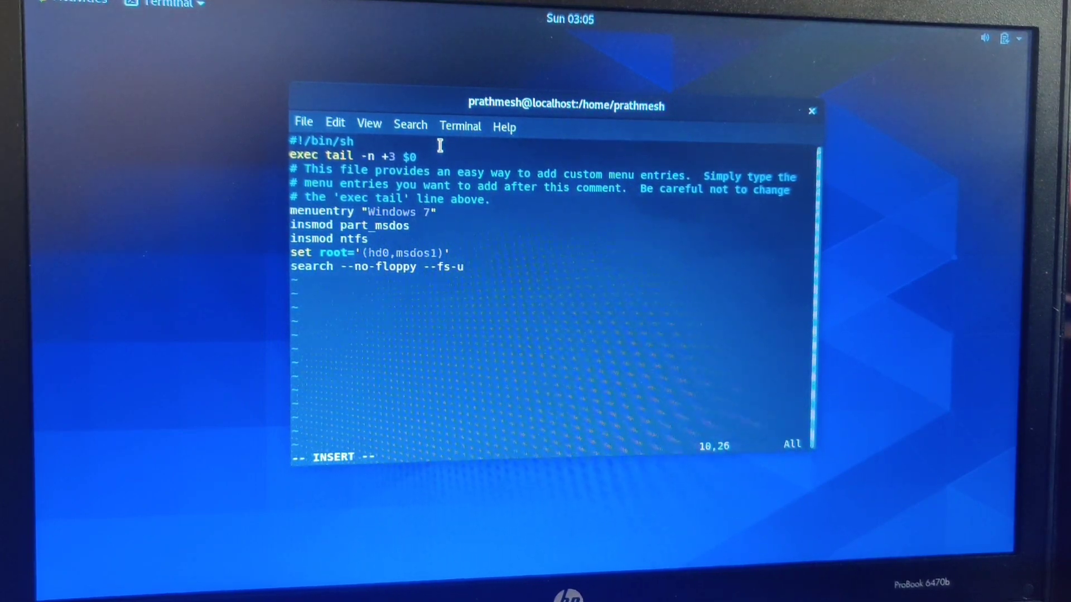
pyautogui.write('uid -')
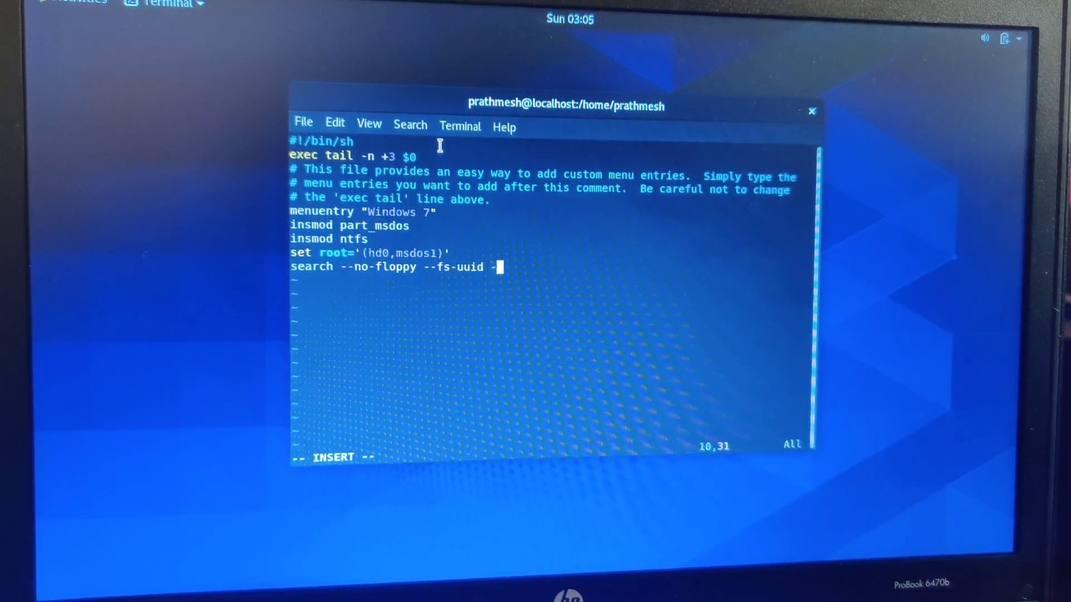
pyautogui.write('-set')
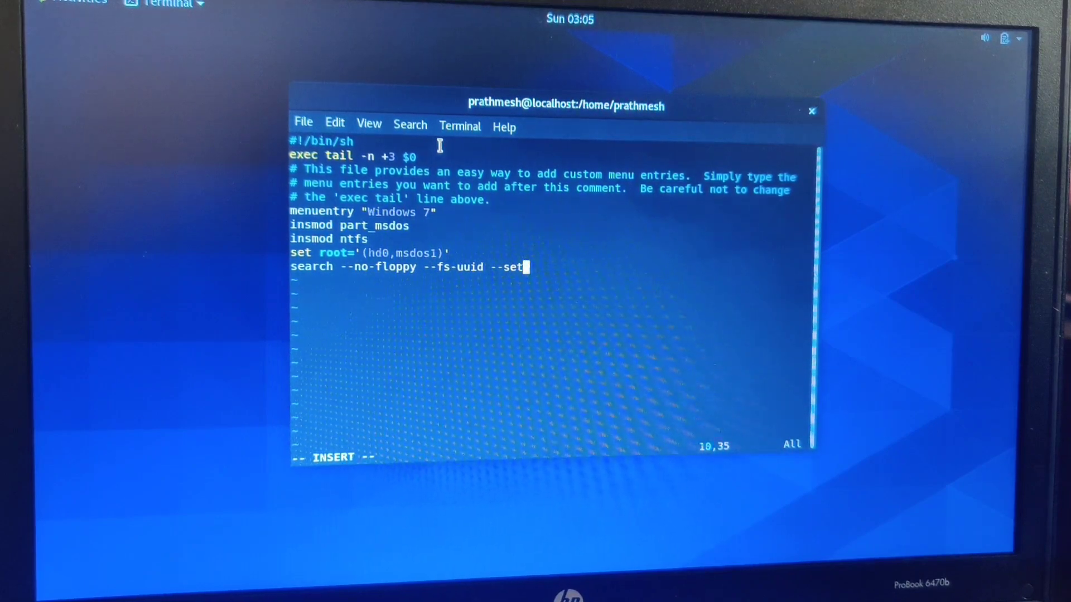
pyautogui.write('=root')
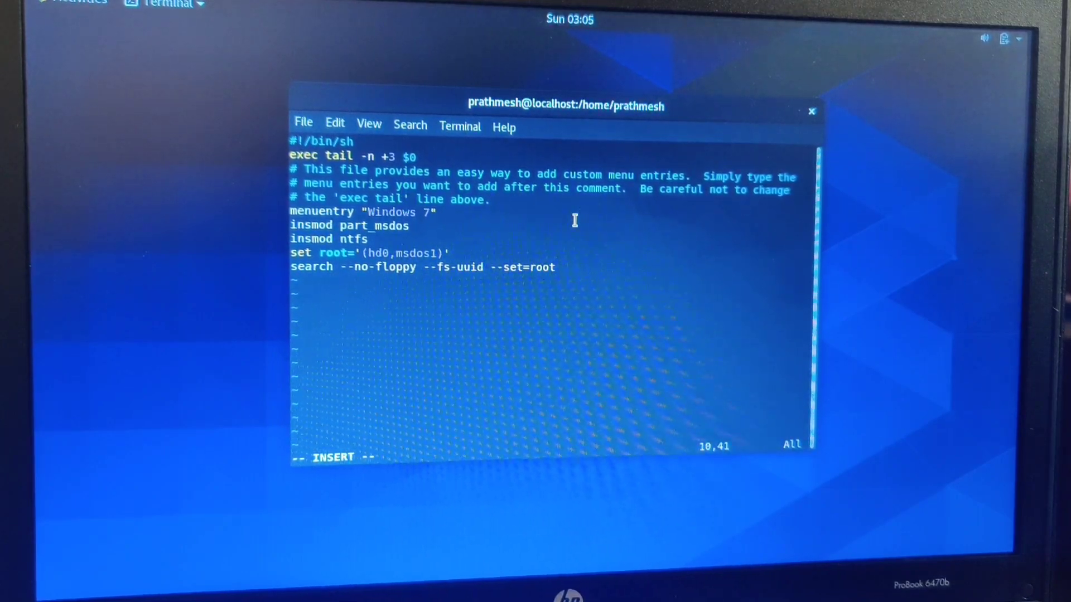
pyautogui.rightClick(208, 388)
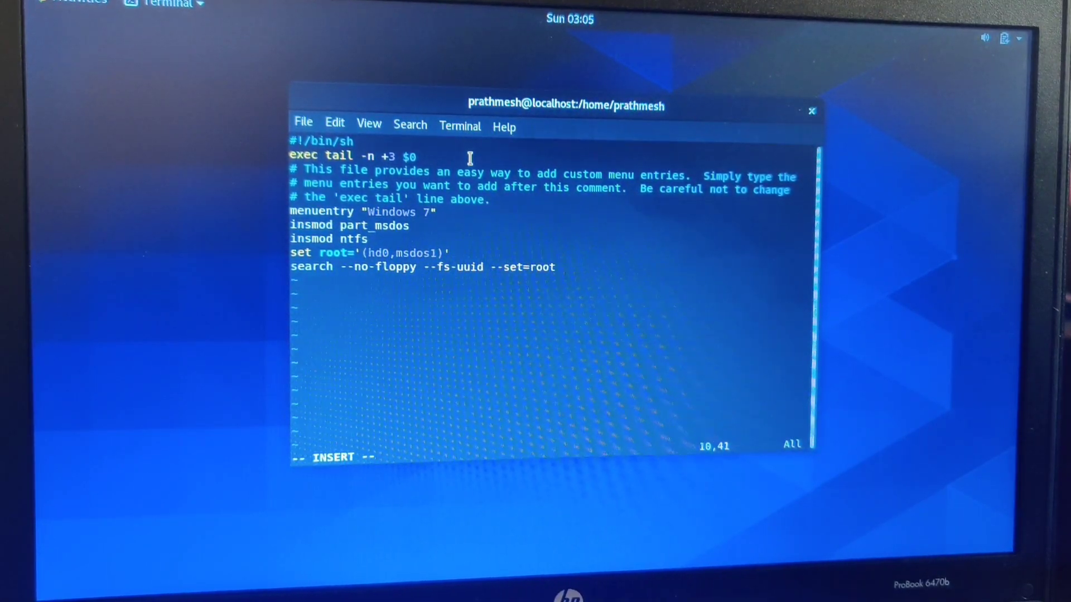
pyautogui.press('Escape')
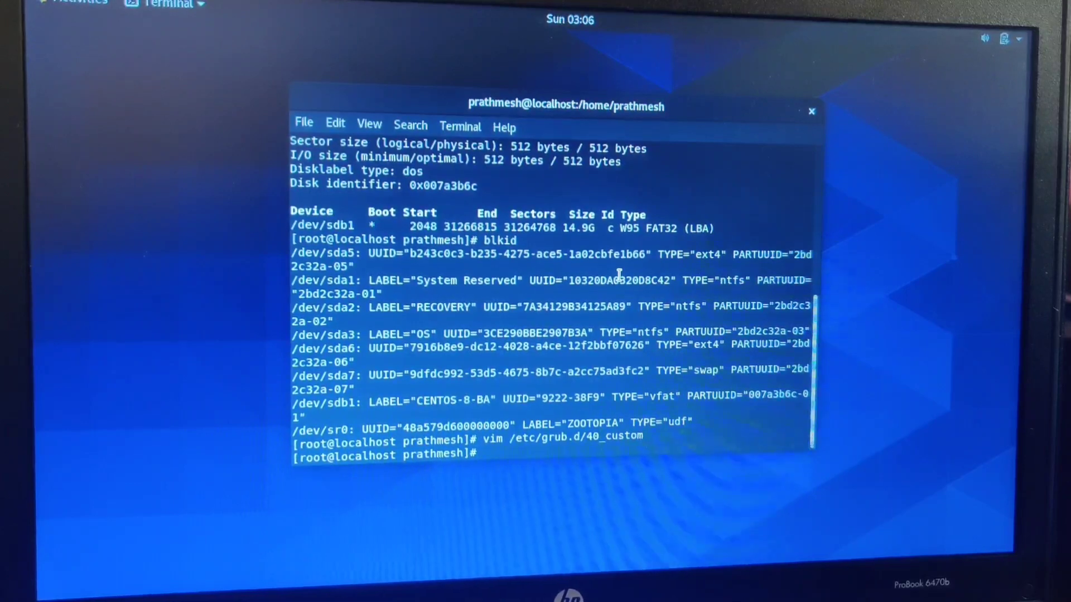
# - Copy the System Reserved UUID 10320DA0320D8C42 from blkid output onto the search line in 40_custom
pyautogui.doubleClick(618, 280)
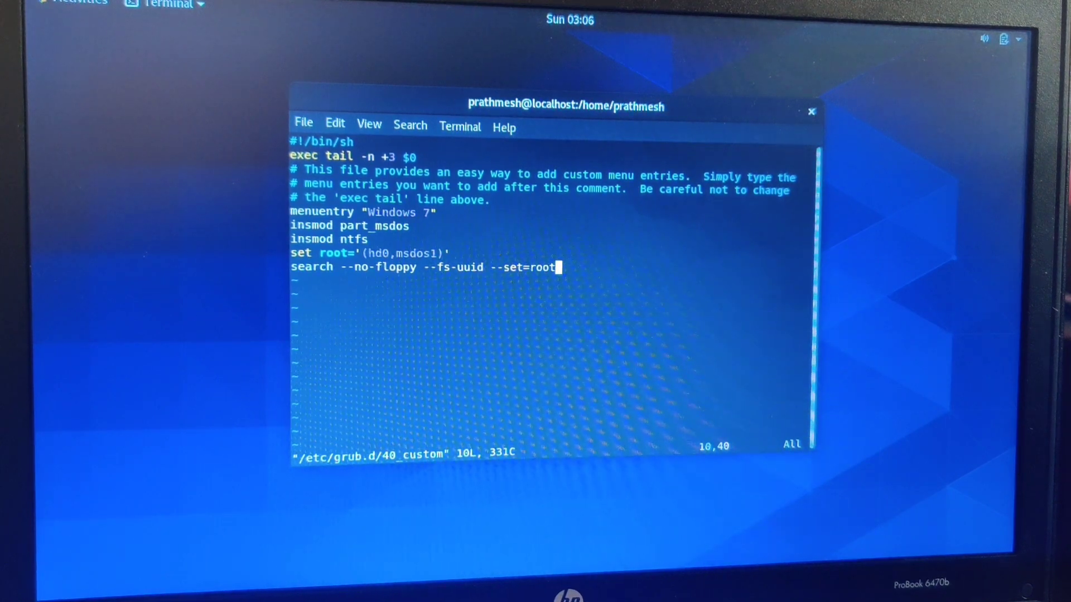
pyautogui.press('i')
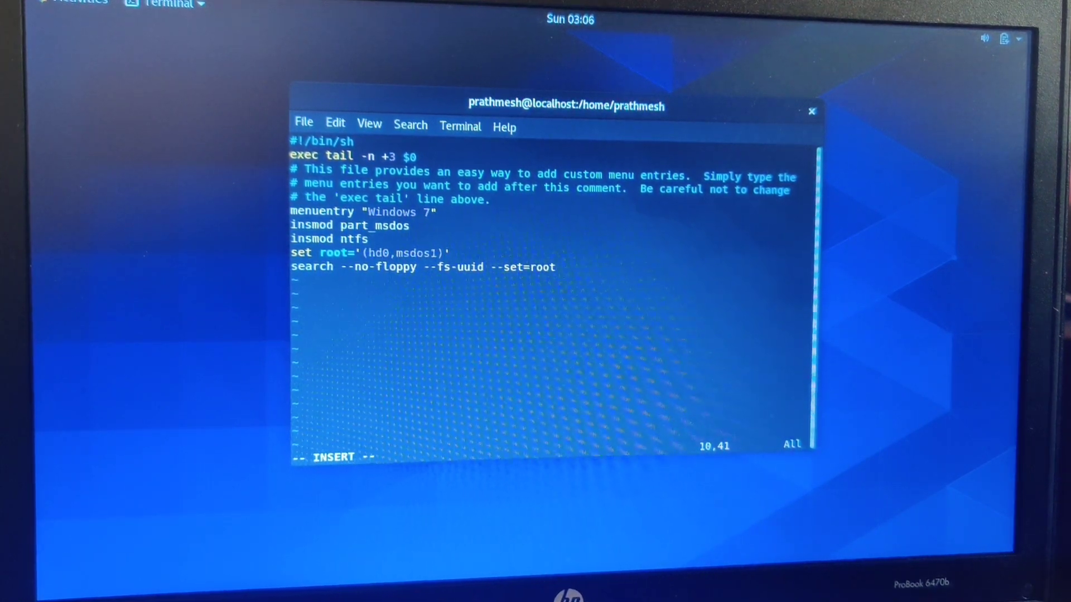
pyautogui.write('10320DA0320D8C42')
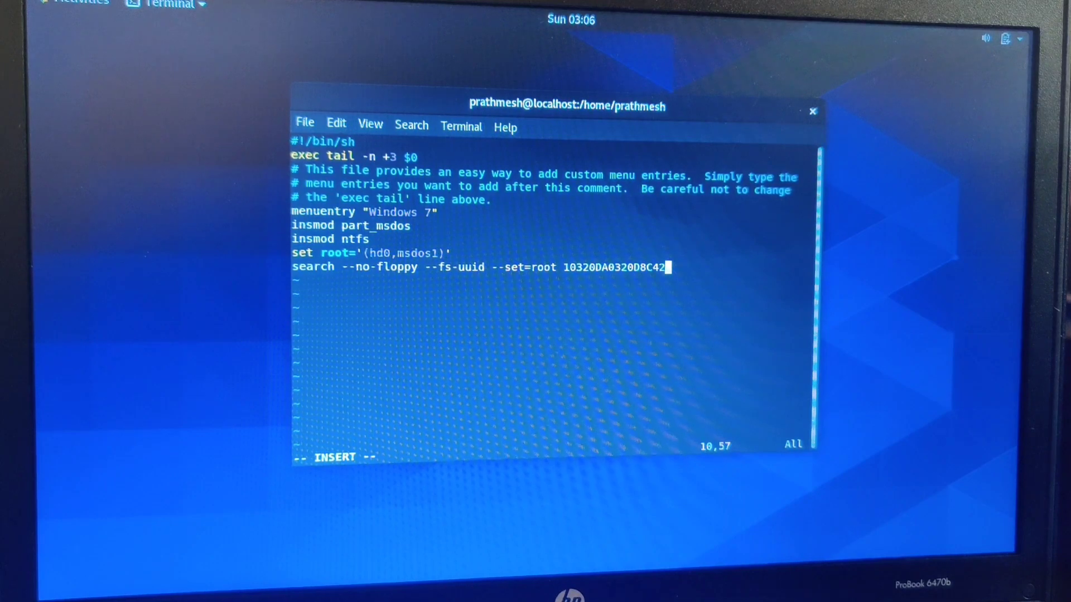
# - Add a chainloader +1 line to the Windows 7 entry, then save and close vim
pyautogui.write('ch')
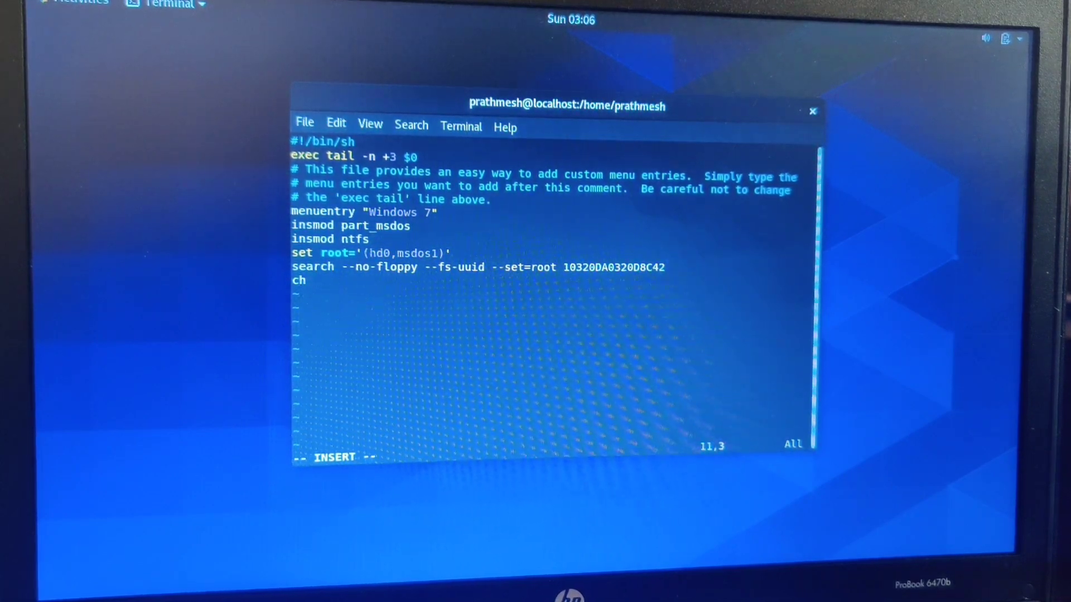
pyautogui.write('ainlo')
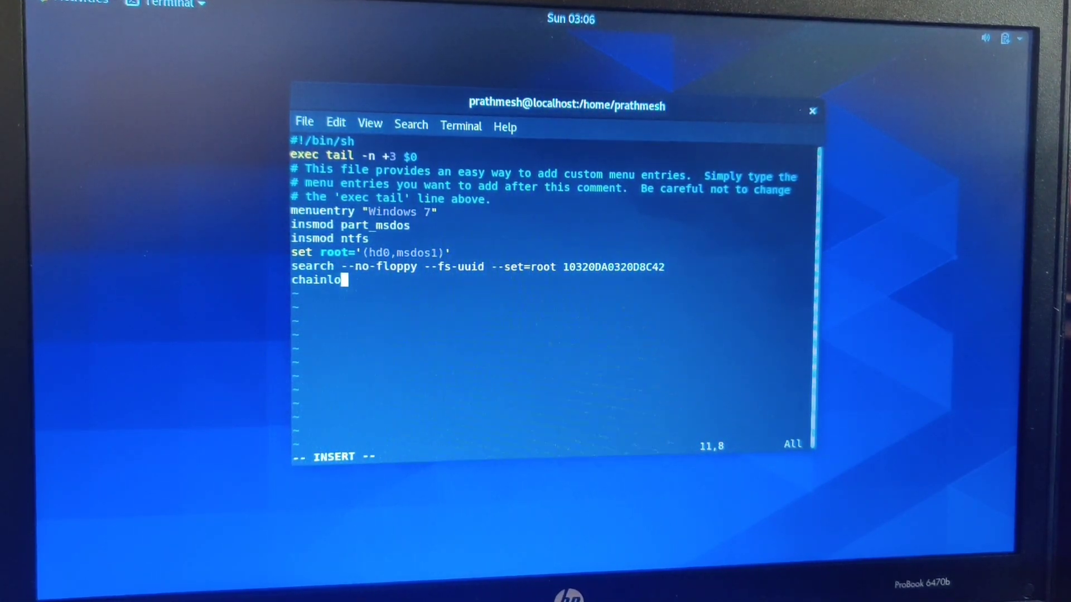
pyautogui.write('ader +1')
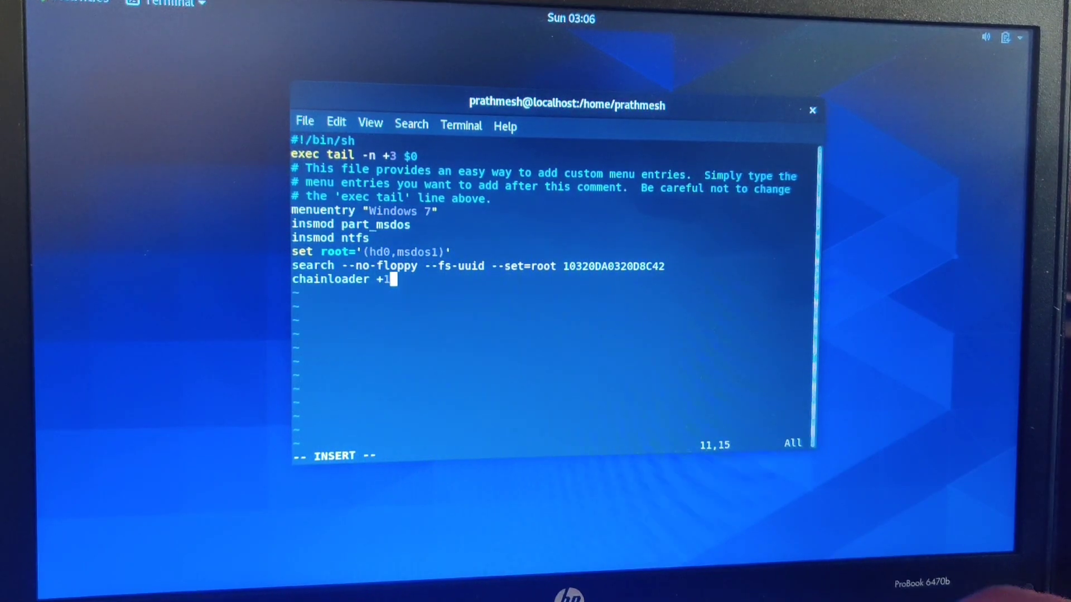
pyautogui.press('Return')
pyautogui.write('g')
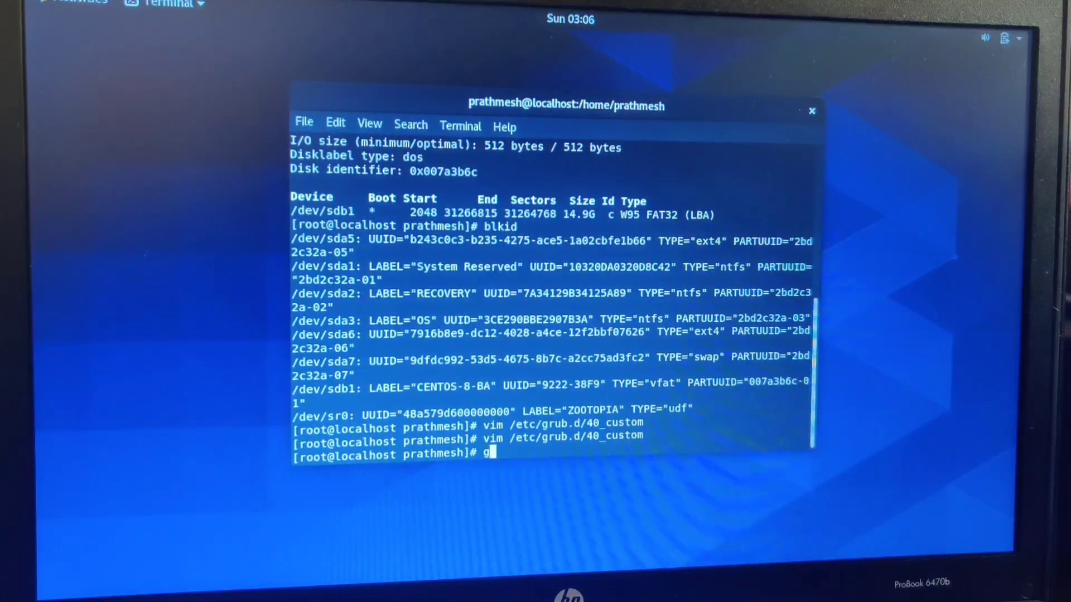
# - Regenerate /boot/grub2/grub.cfg with grub2-mkconfig, then begin entering reboot
pyautogui.write('rub2-mkconfig')
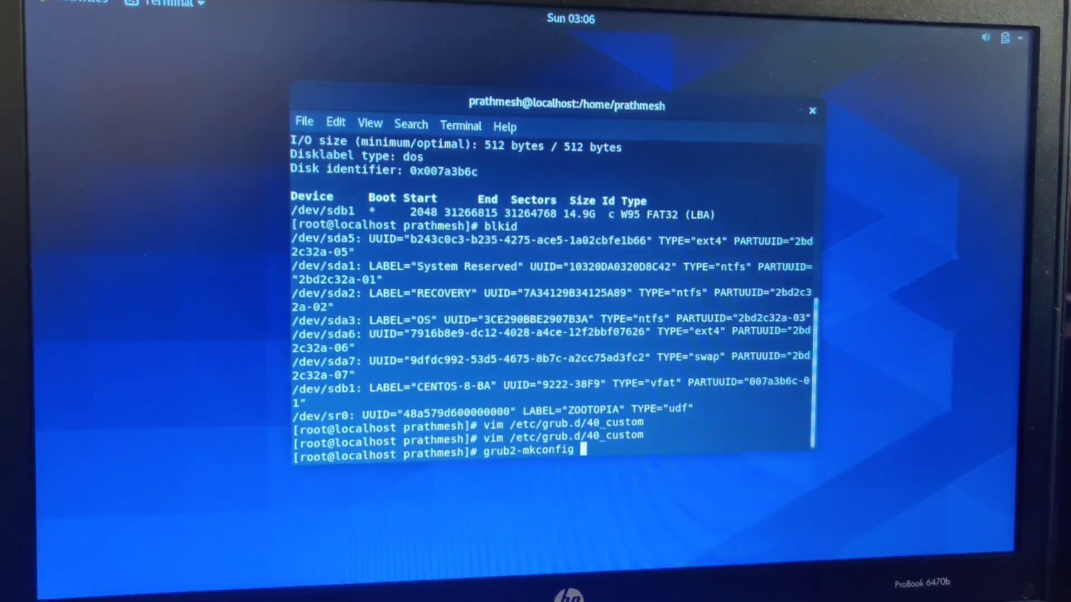
pyautogui.write('-o /boot/gr')
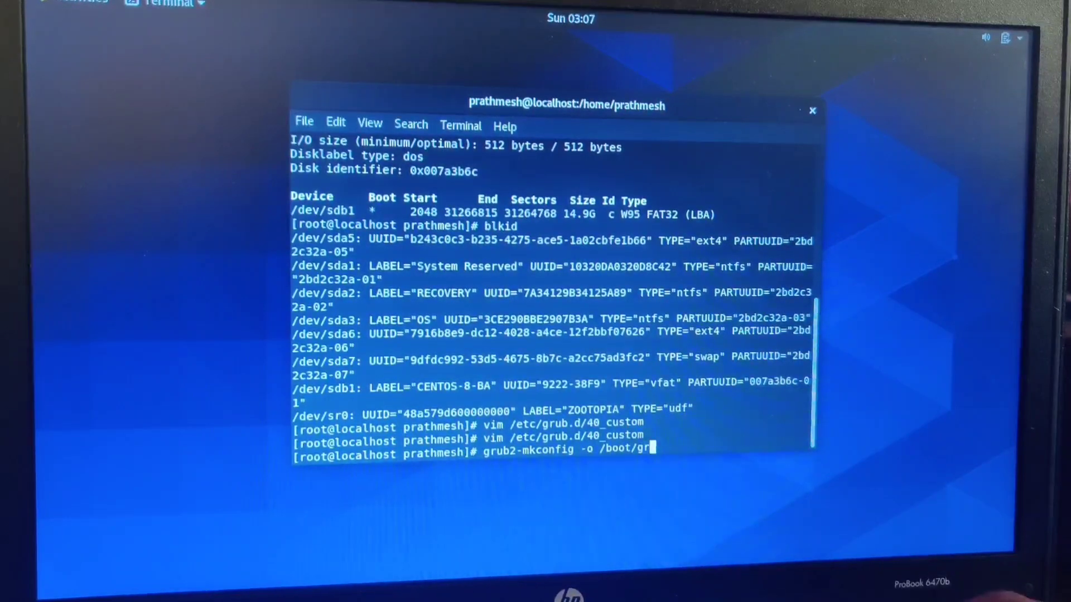
pyautogui.write('ub2/grub.cfg')
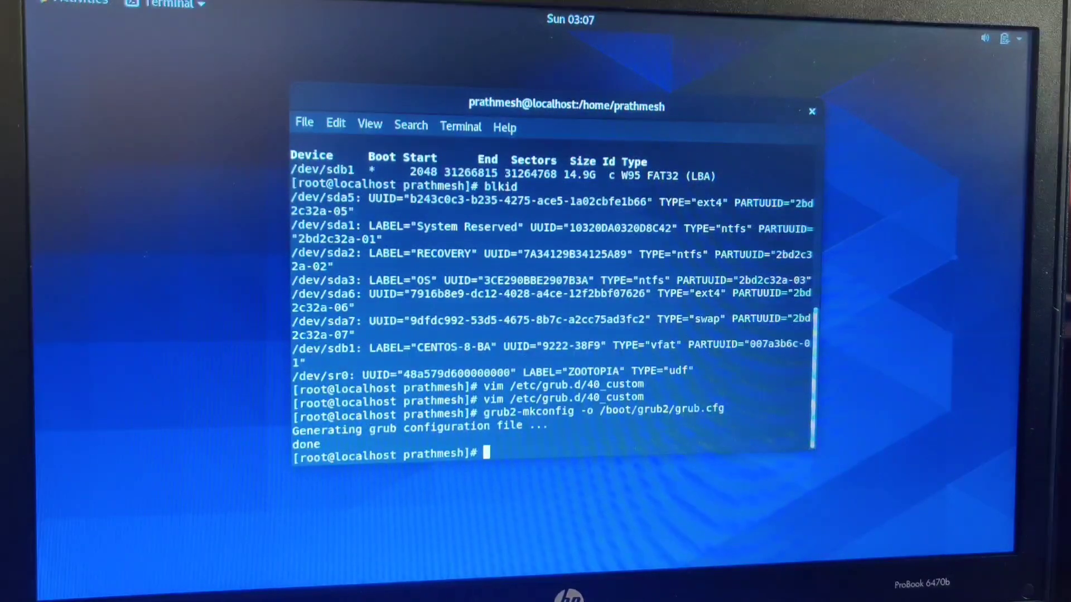
pyautogui.write('reb')
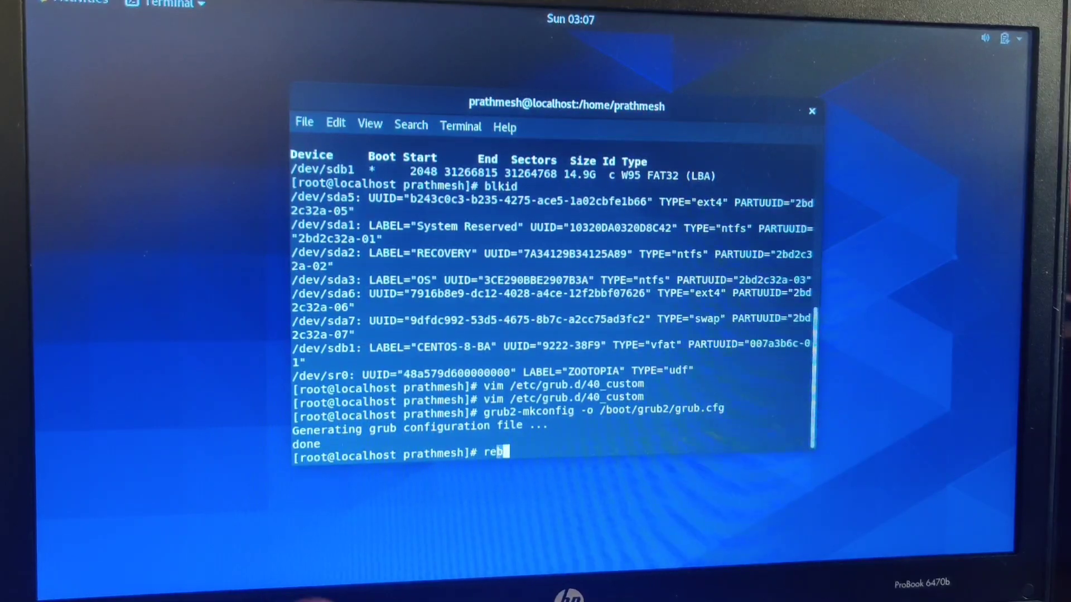